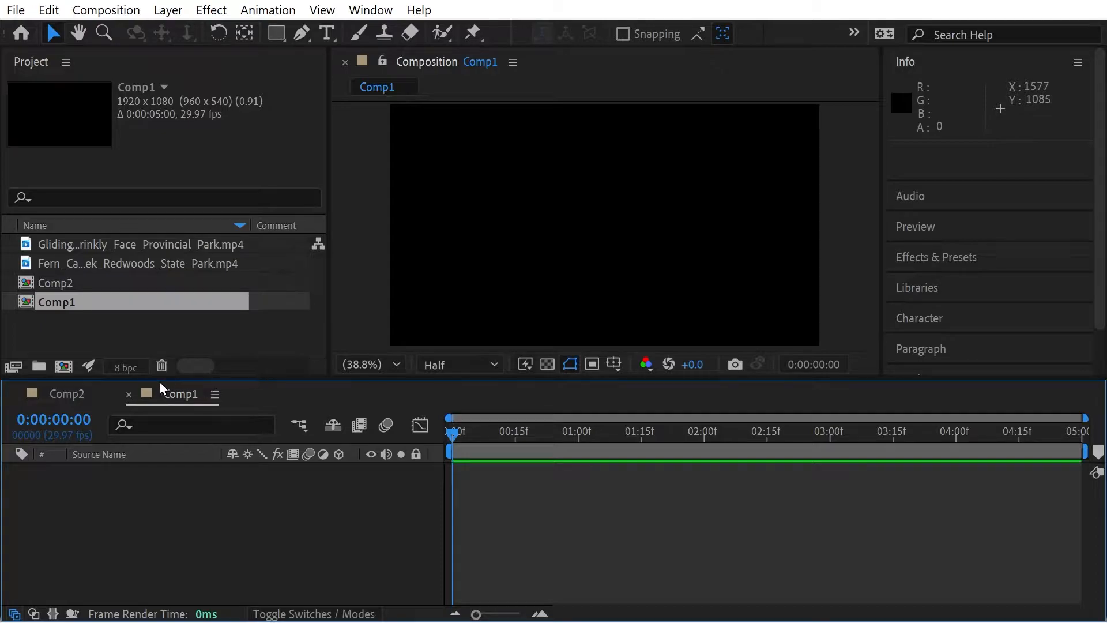
Place the Gliding…Park.mp4 wildflower clip into Comp1 filling the frame and dismiss the Review workspace notice.
left_click(141, 244)
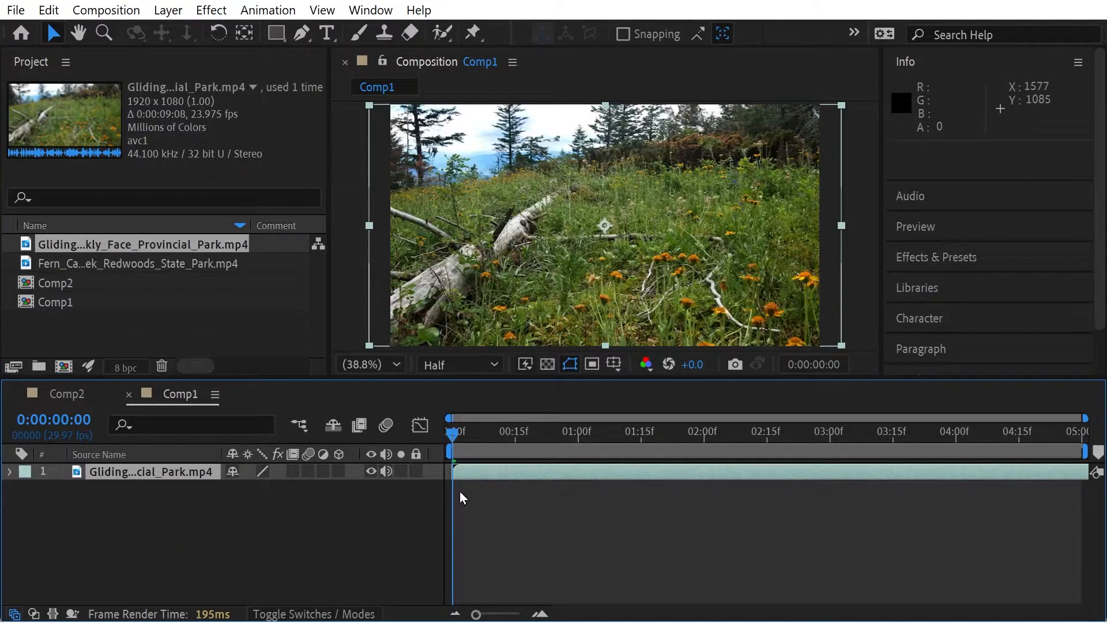
left_click(1031, 432)
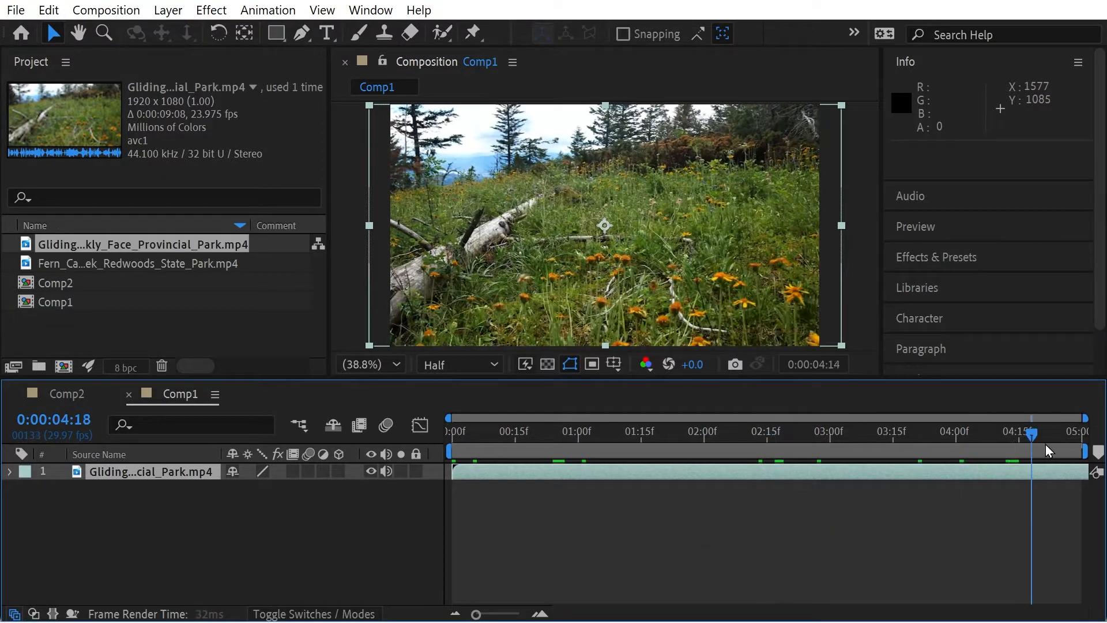
left_click(884, 34)
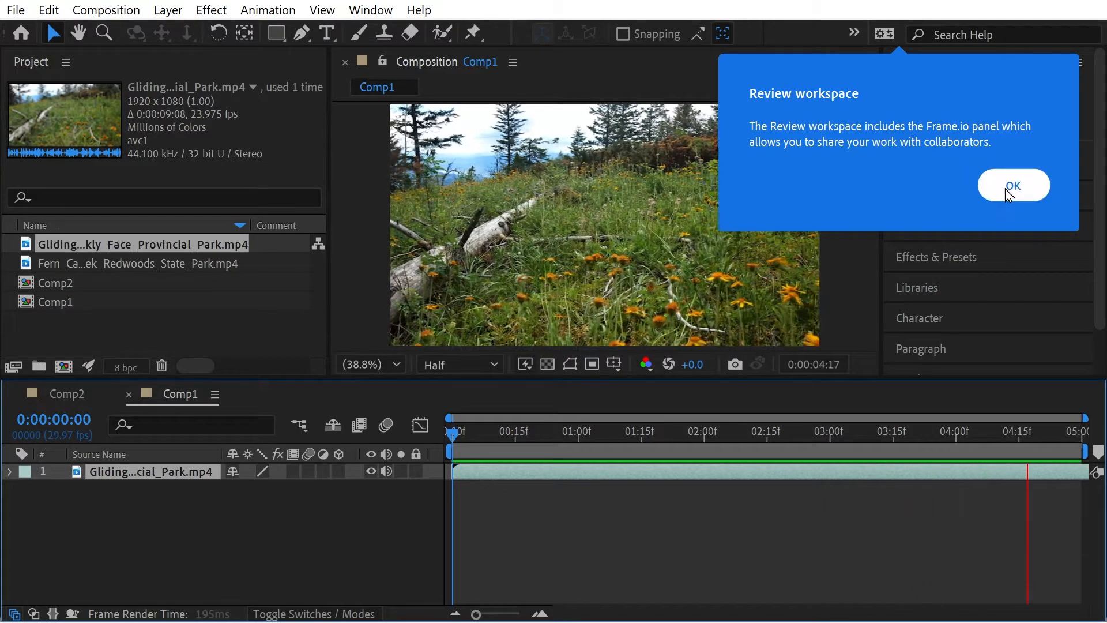
left_click(1012, 185)
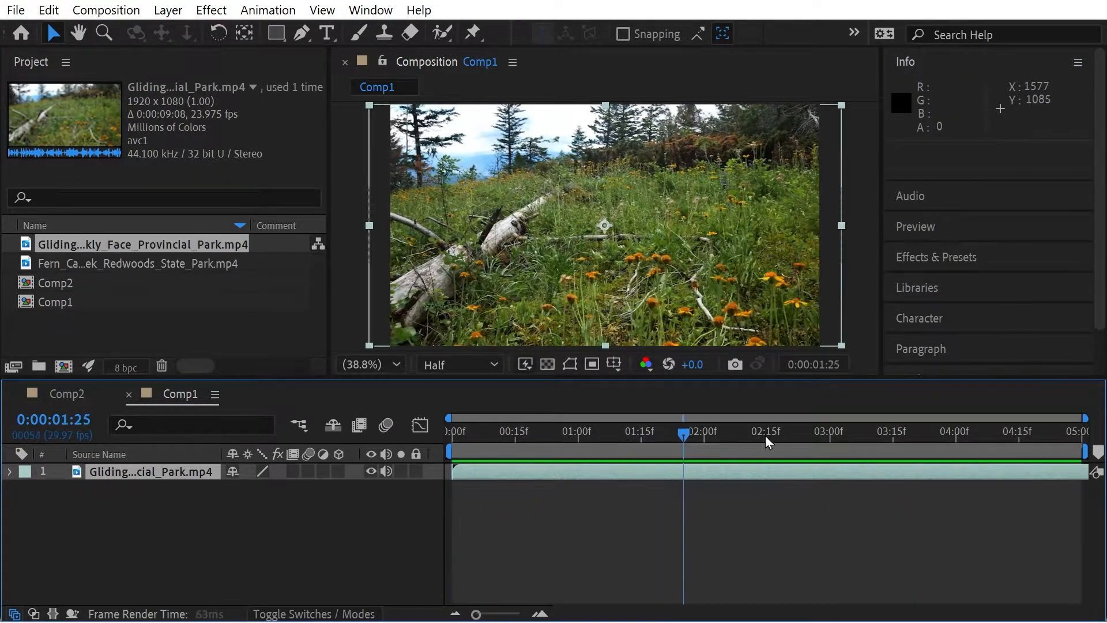
Keyframe the clip's Scale from about 49% at the start to 100% at 4:29 and nudge its position.
left_click(452, 431)
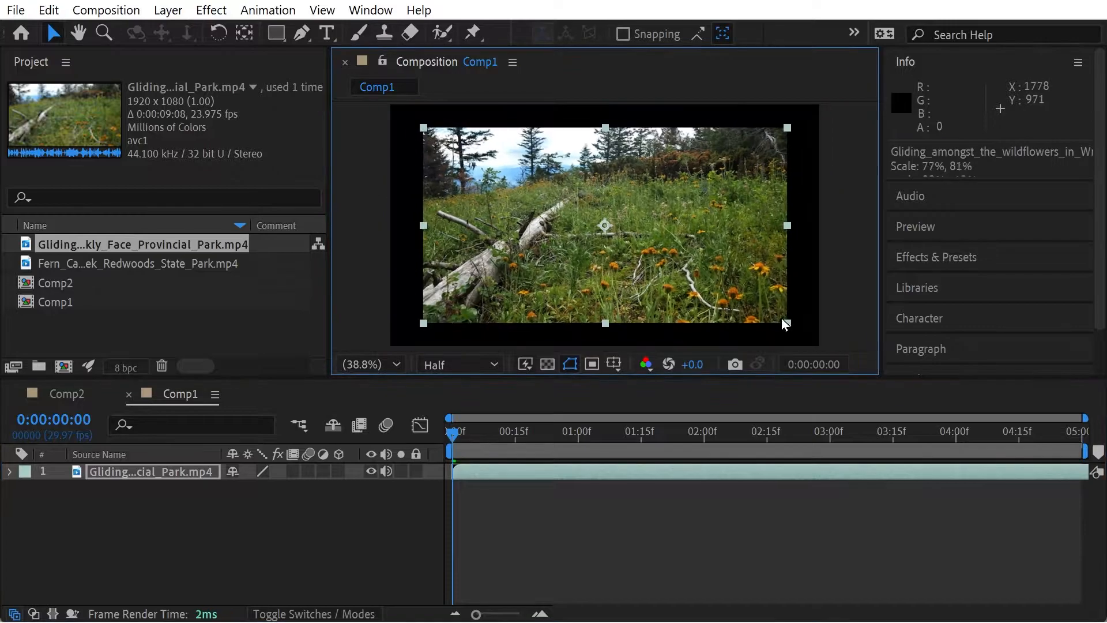
left_click_drag(786, 323, 705, 276)
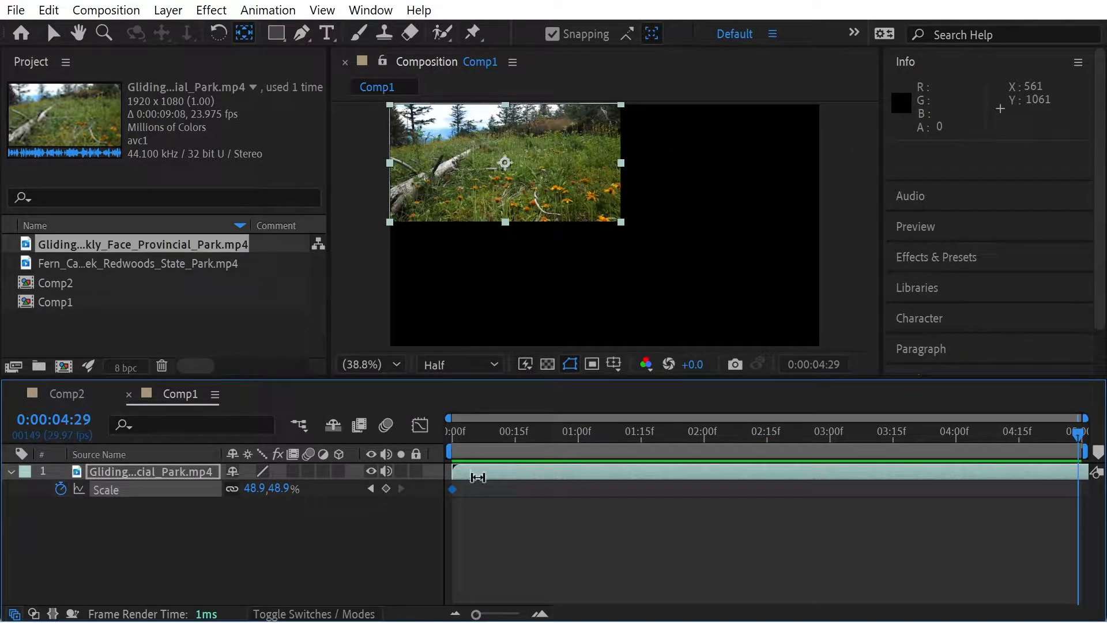
double_click(263, 489)
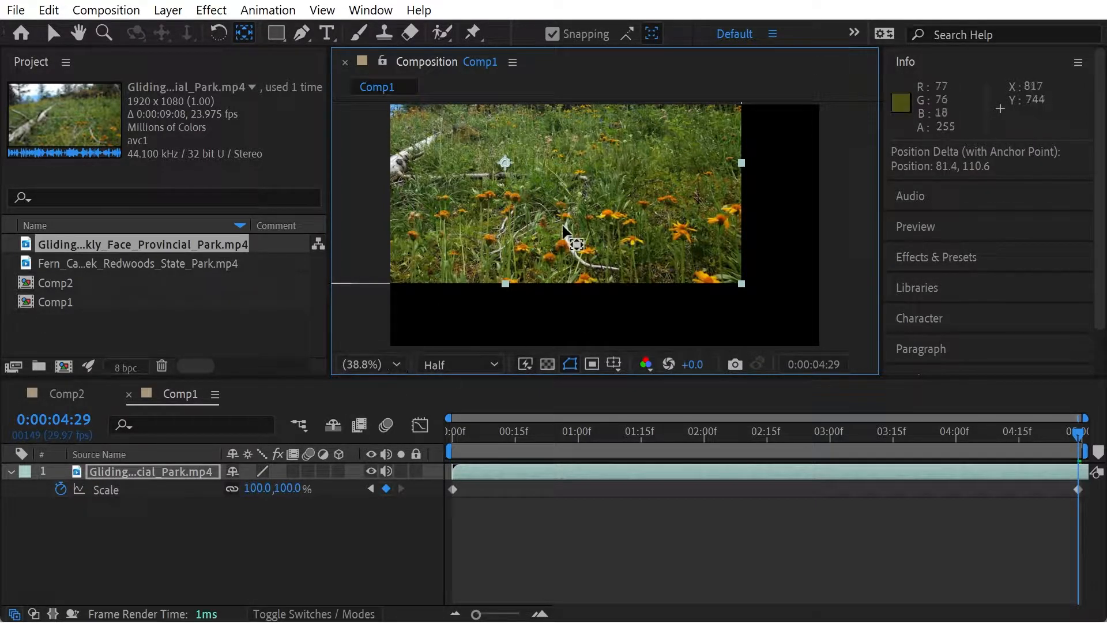
mouse_move(649, 262)
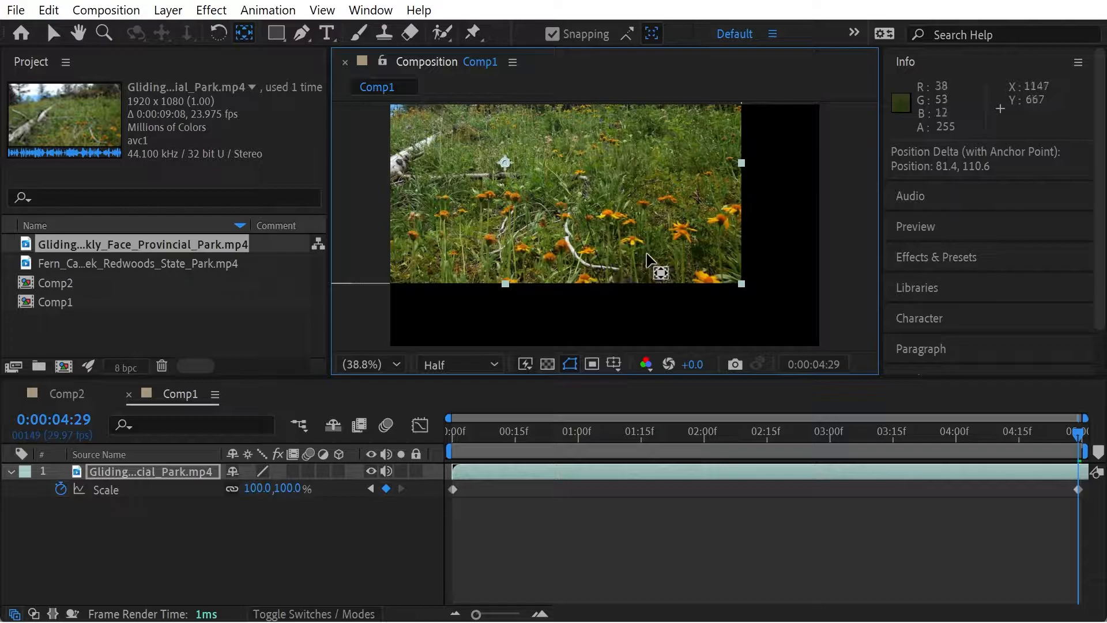
key("right")
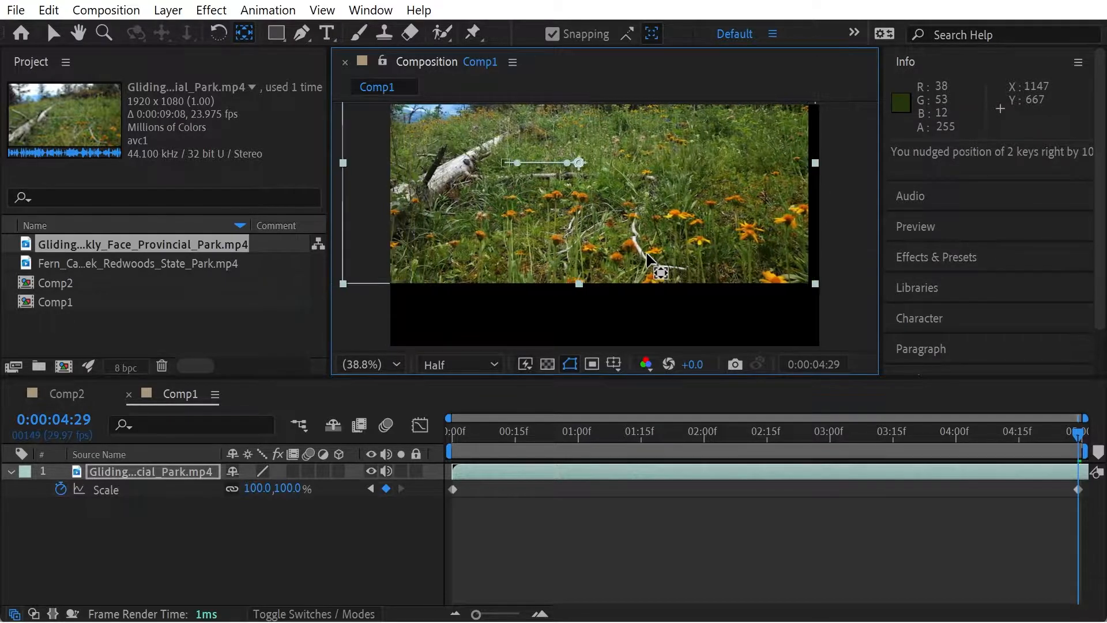
key("Down")
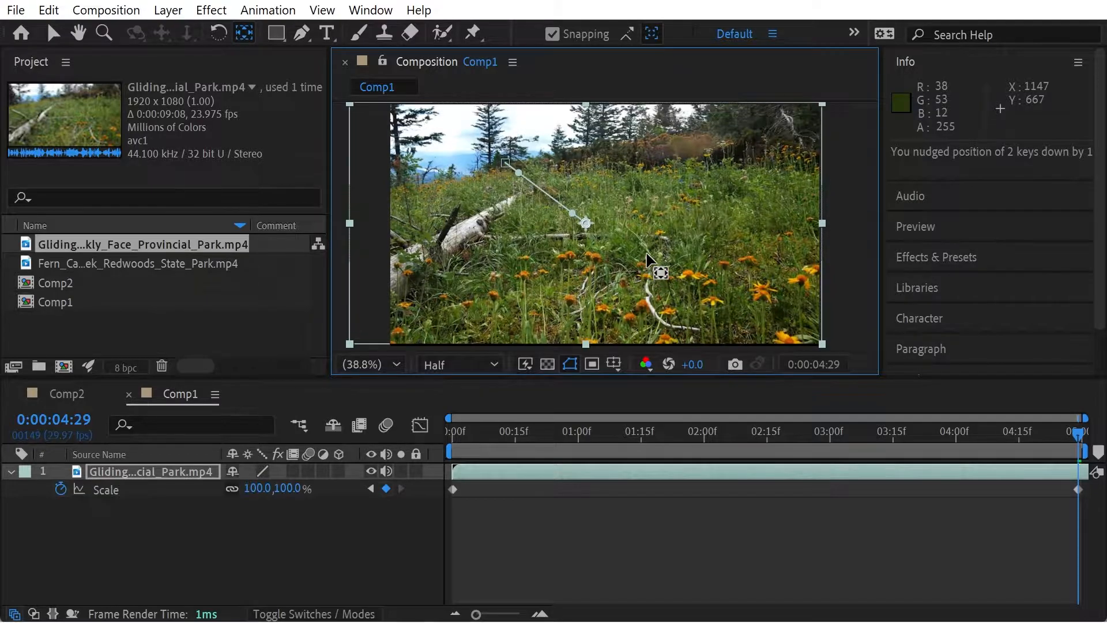
Add a 65% Scale keyframe at 1:17 and toggle it to a hold keyframe.
key("Up")
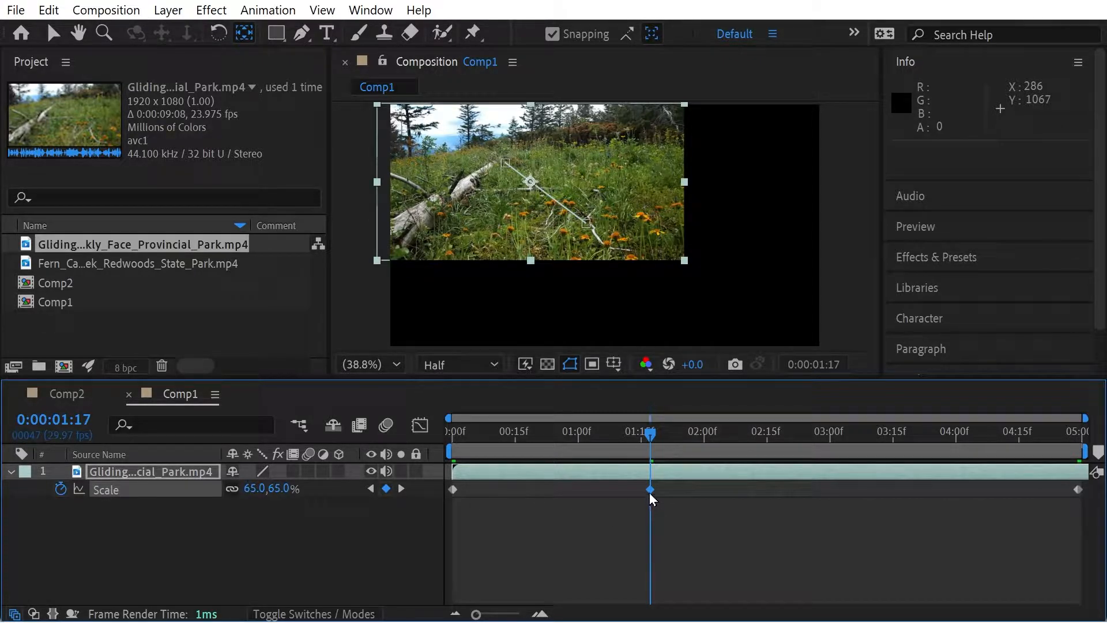
right_click(649, 489)
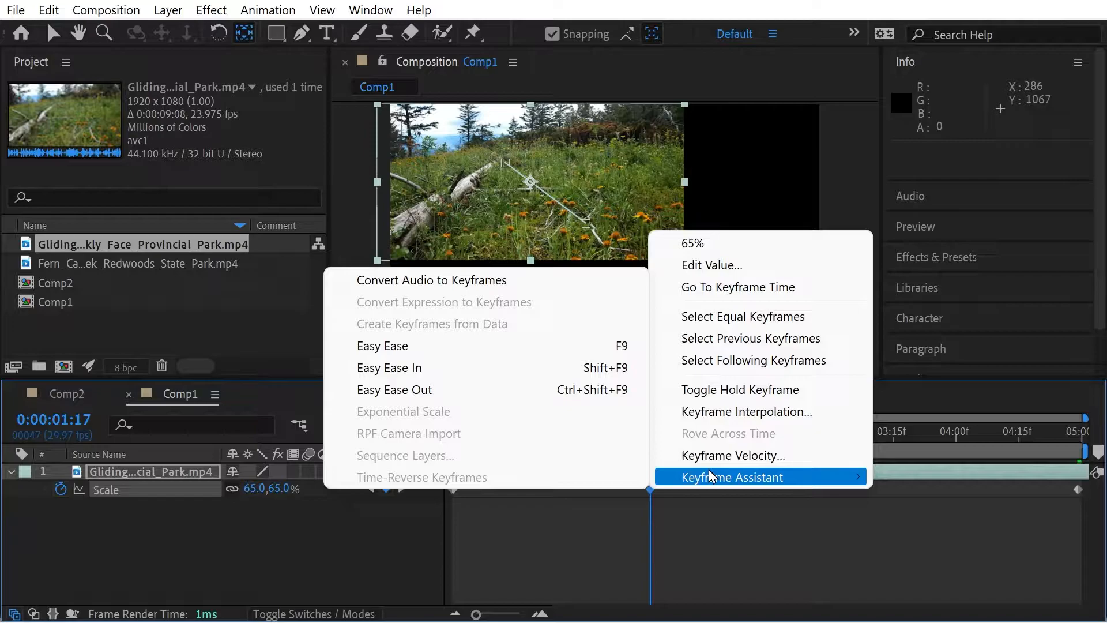
left_click(739, 388)
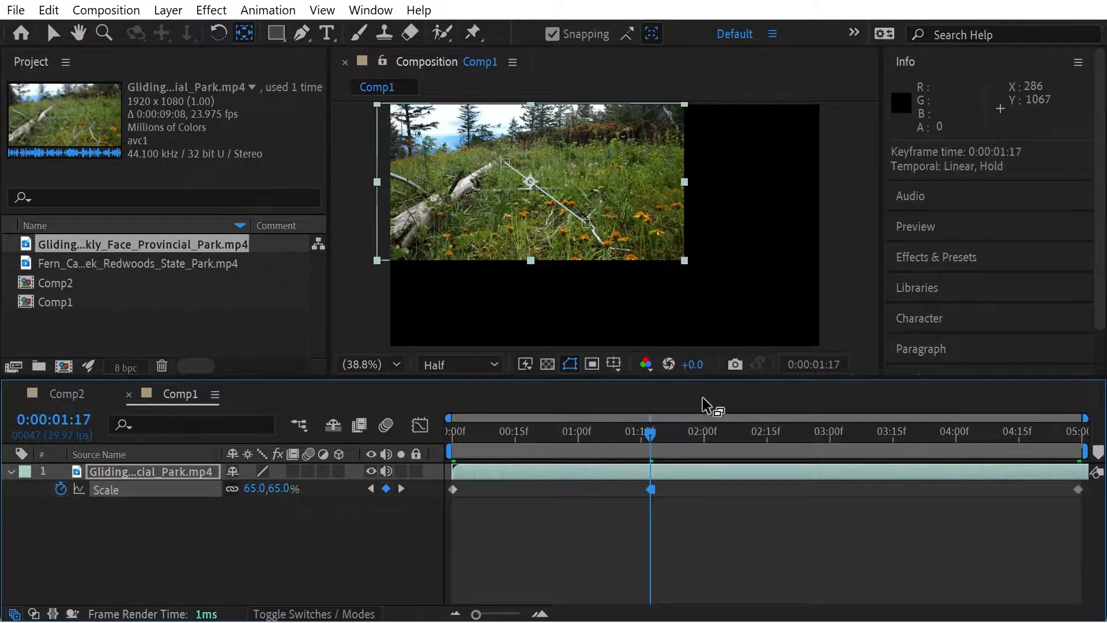
left_click(695, 431)
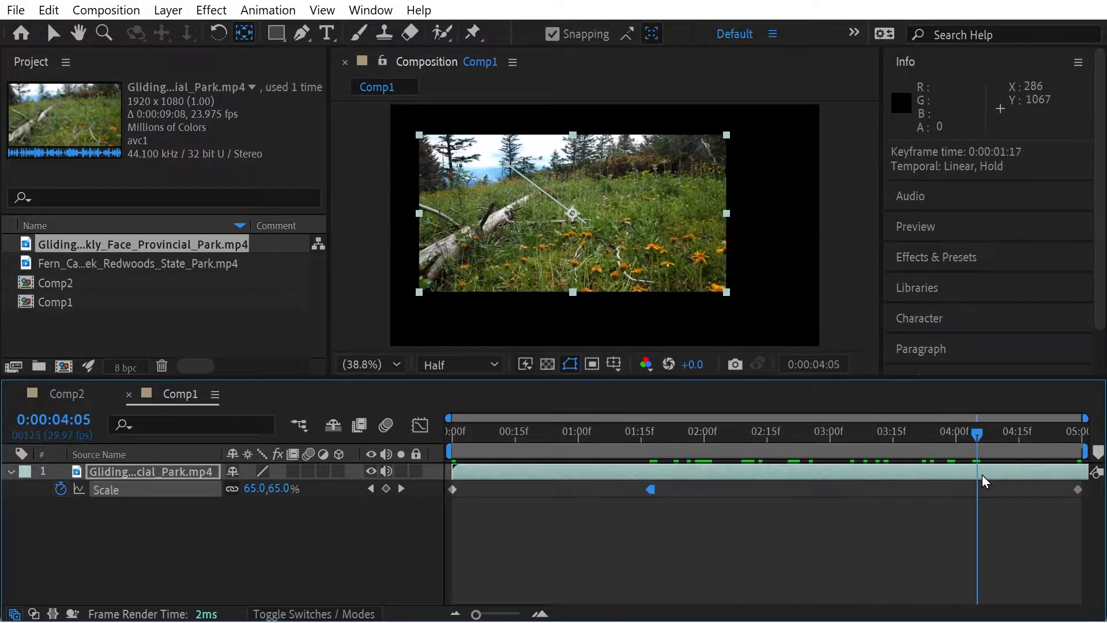
left_click_drag(978, 436, 1074, 436)
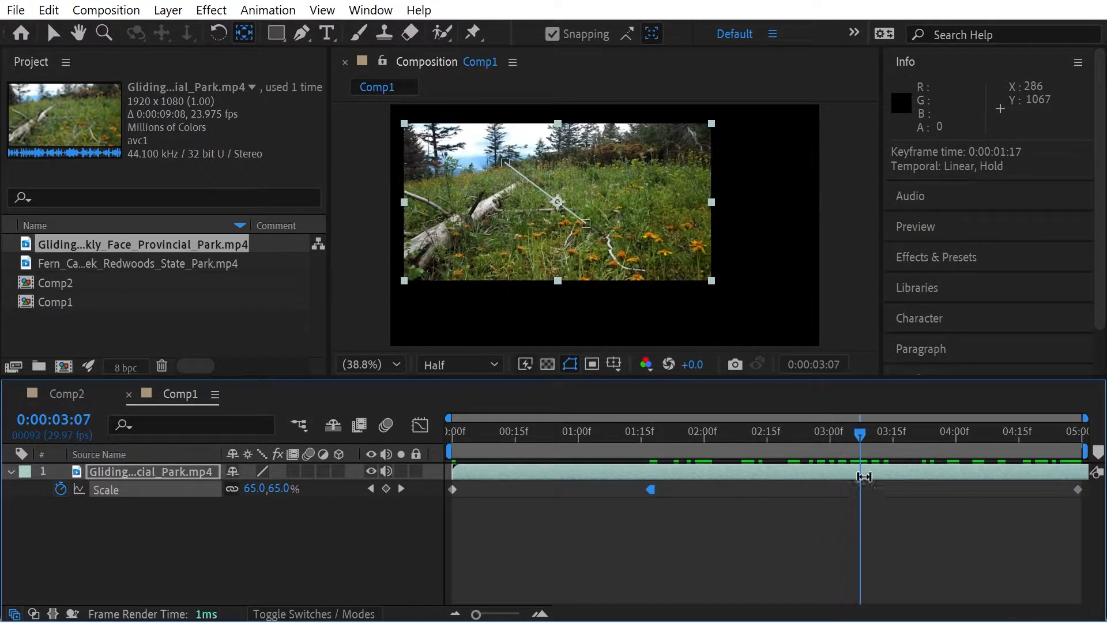
Add a linear Scale keyframe near 3:07 and preview the animation from the start.
left_click(385, 489)
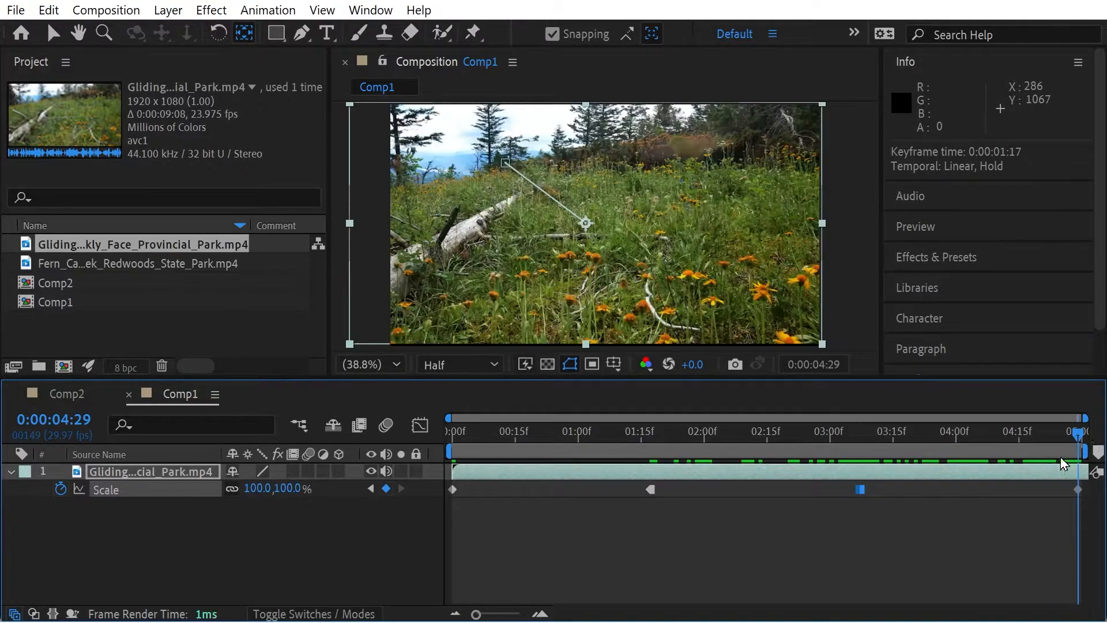
right_click(861, 489)
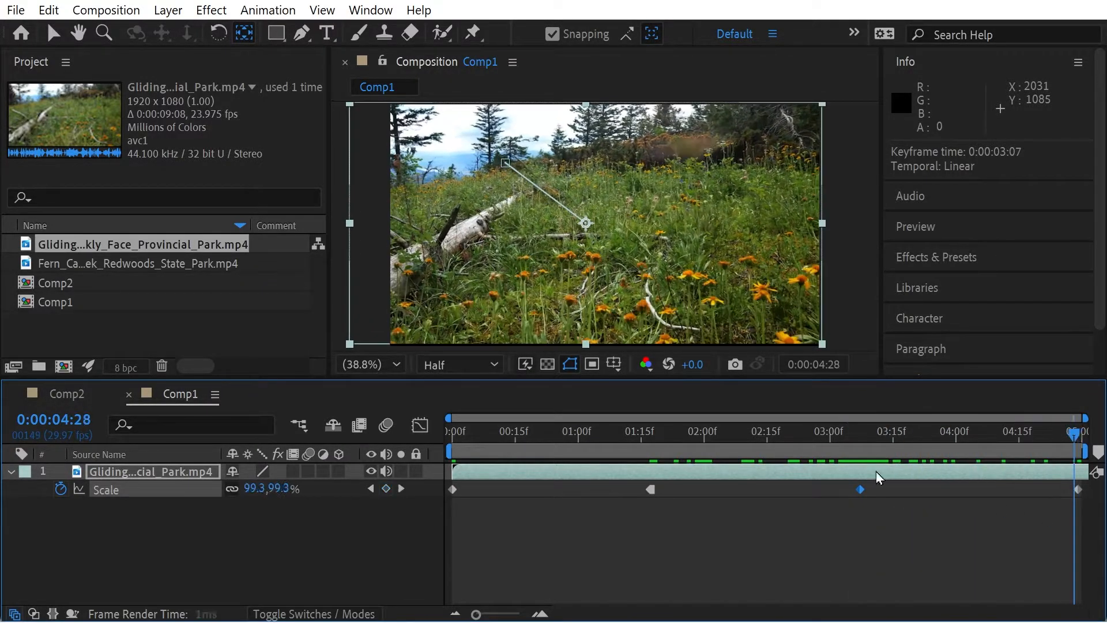
left_click(453, 431)
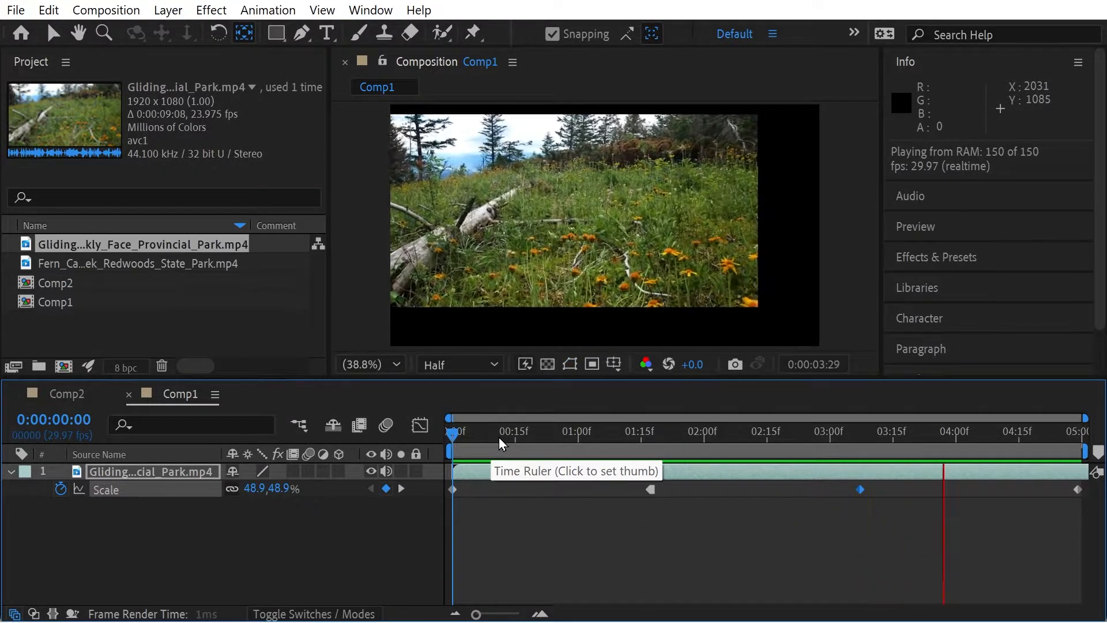
left_click(575, 431)
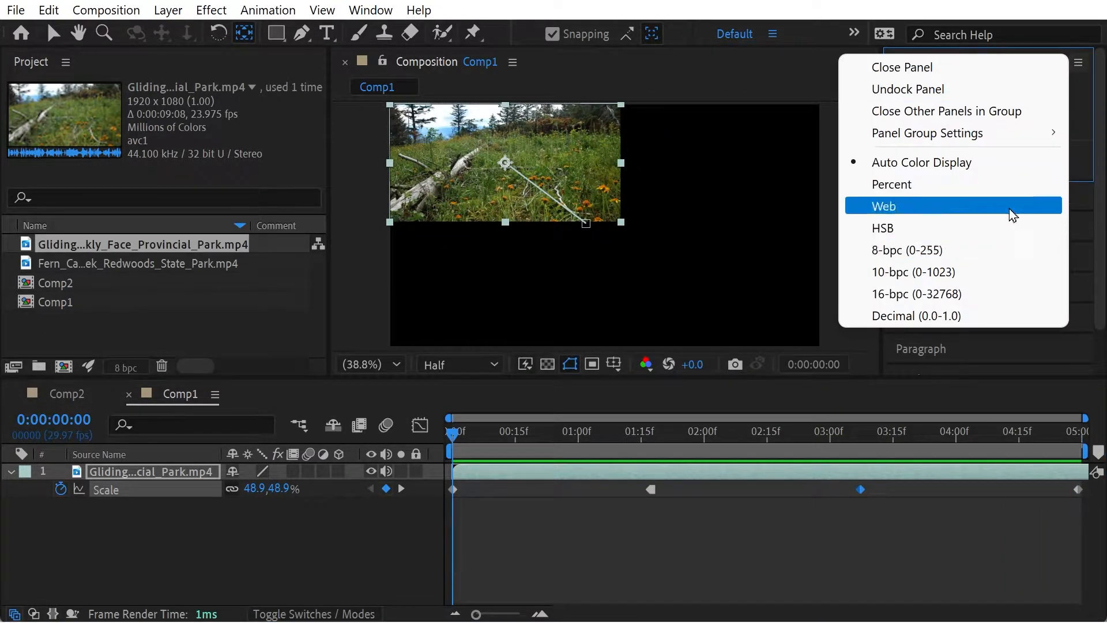
Show the Wiggler panel and the Effects & Presets browser, with the Scale keyframes selected.
left_click(885, 205)
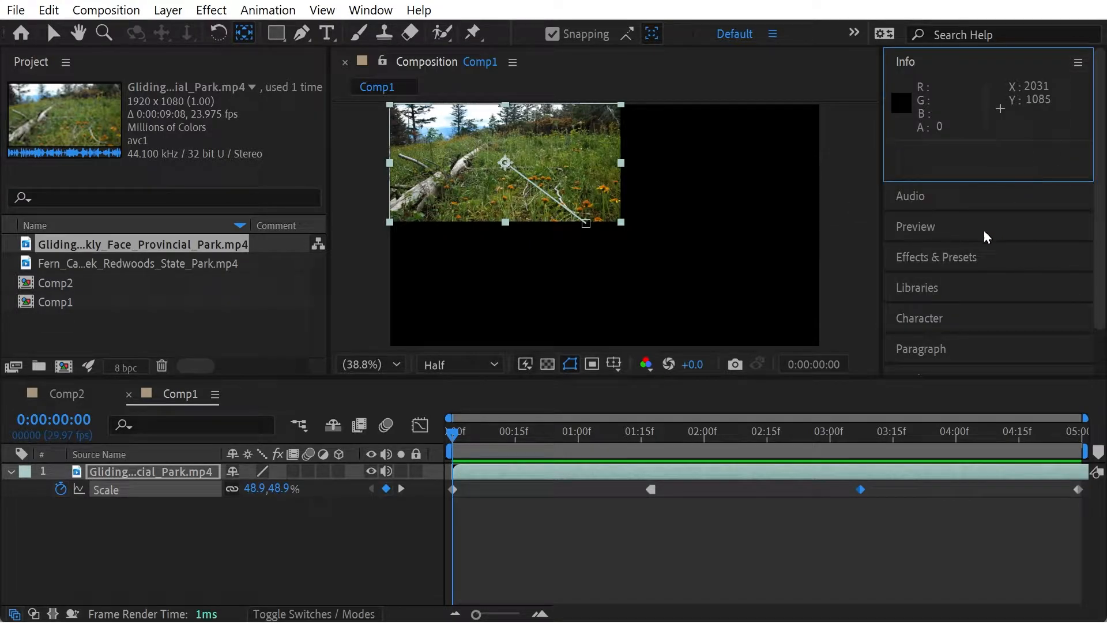
left_click(371, 11)
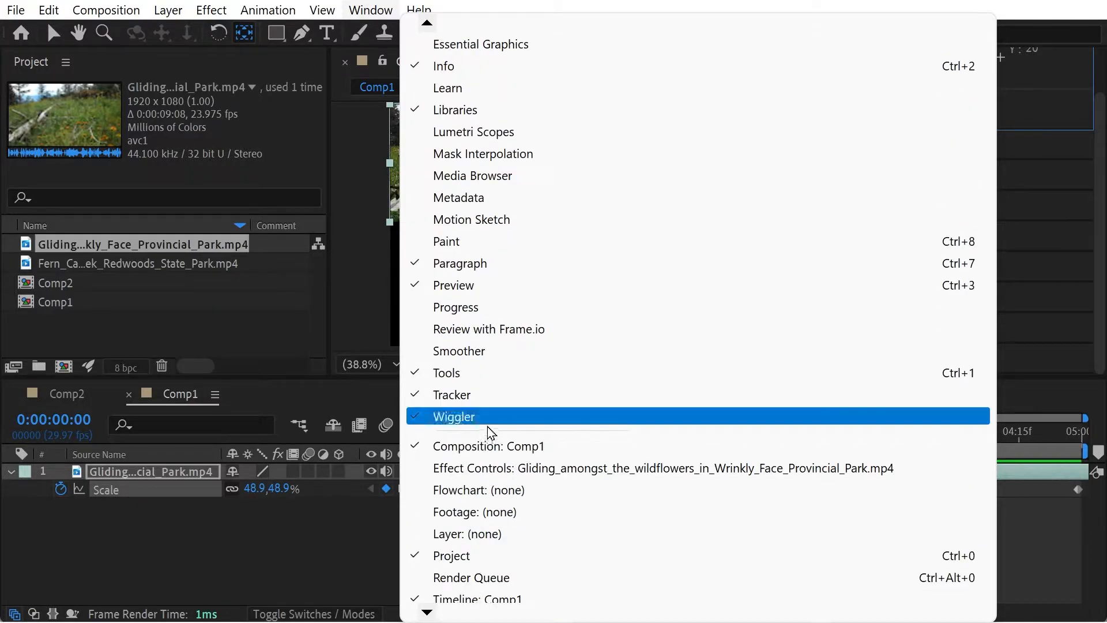
left_click(456, 417)
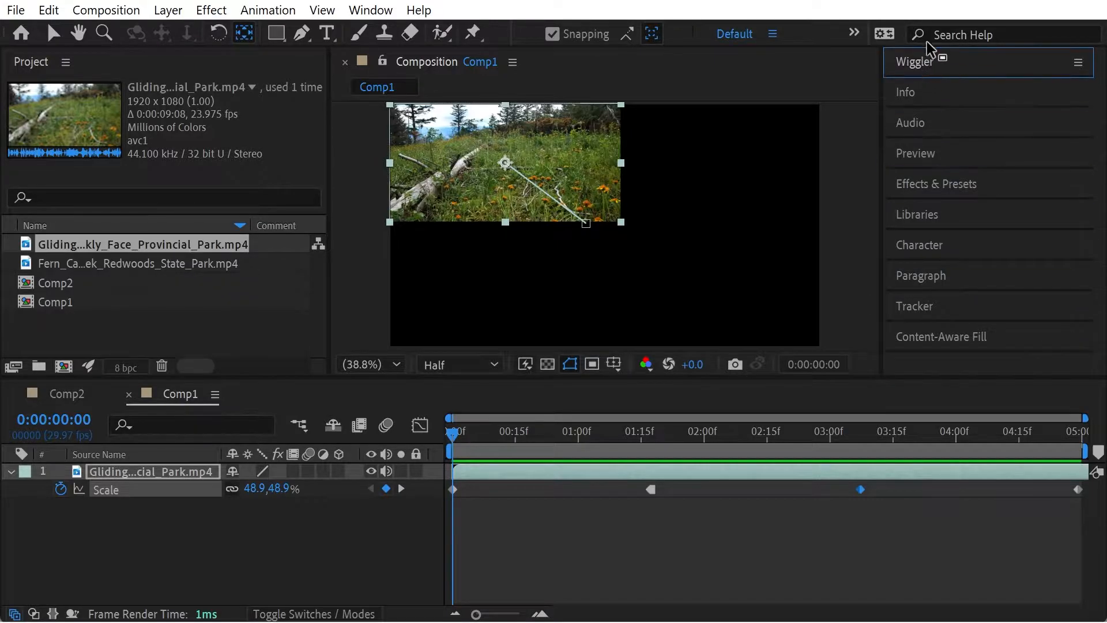
left_click(914, 61)
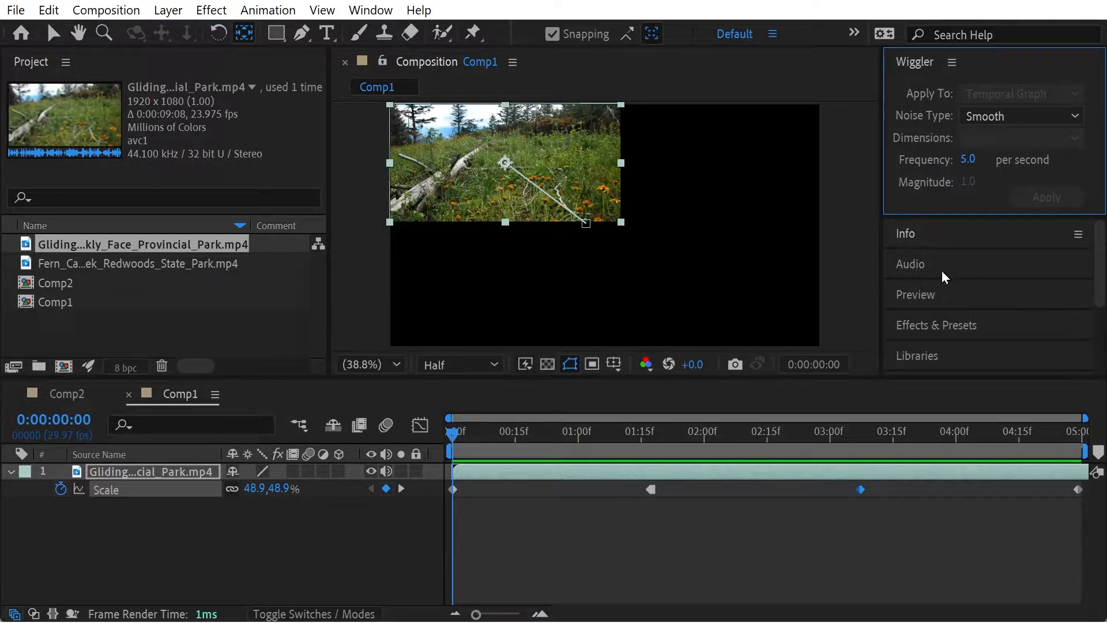
left_click(936, 325)
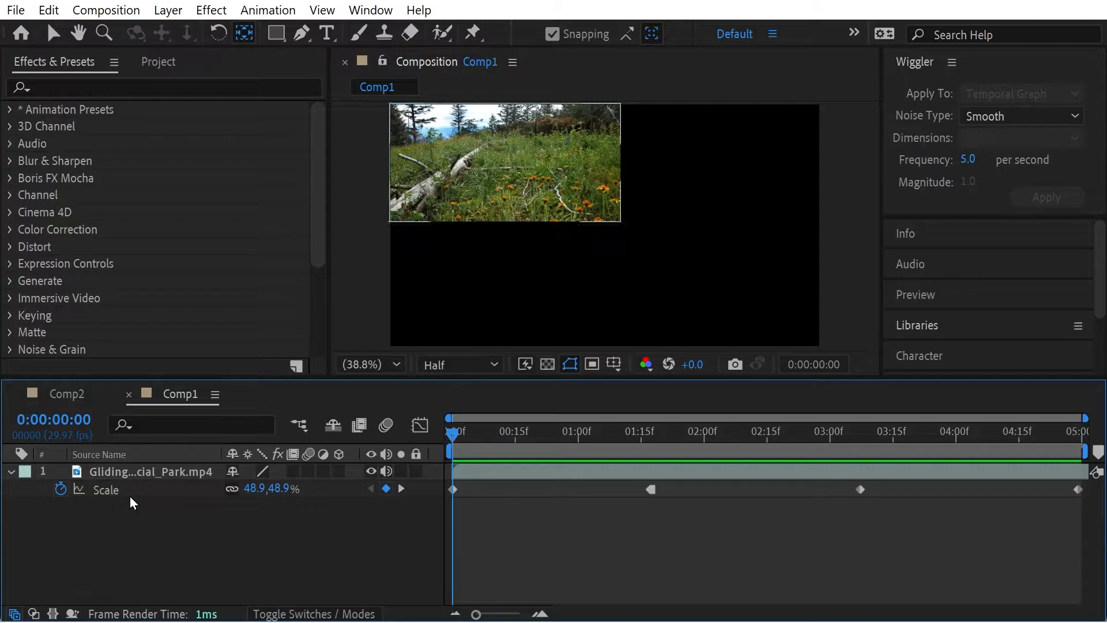
left_click(810, 430)
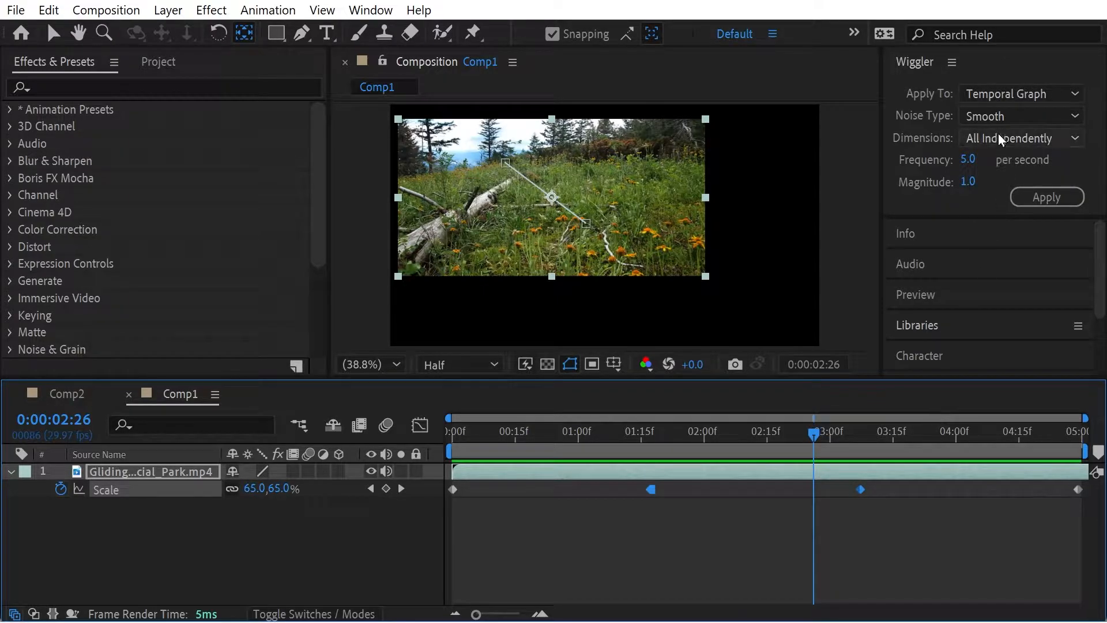
Apply a smooth wiggle to the Scale keyframes: Dimensions All the same, Frequency 10, Magnitude 3.0.
left_click(1021, 137)
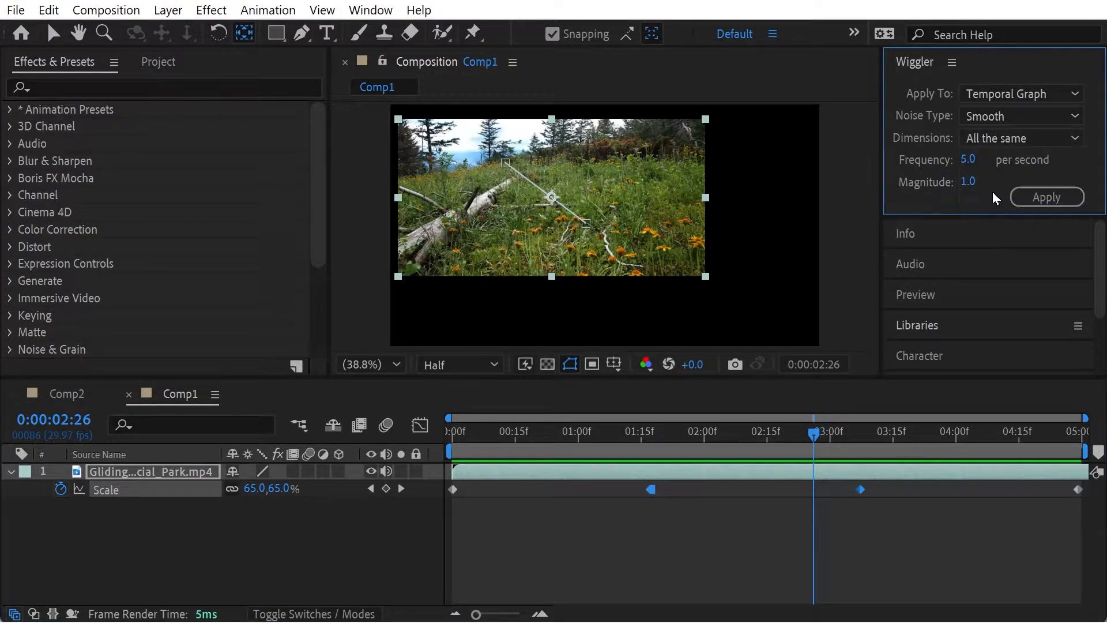
left_click(978, 159)
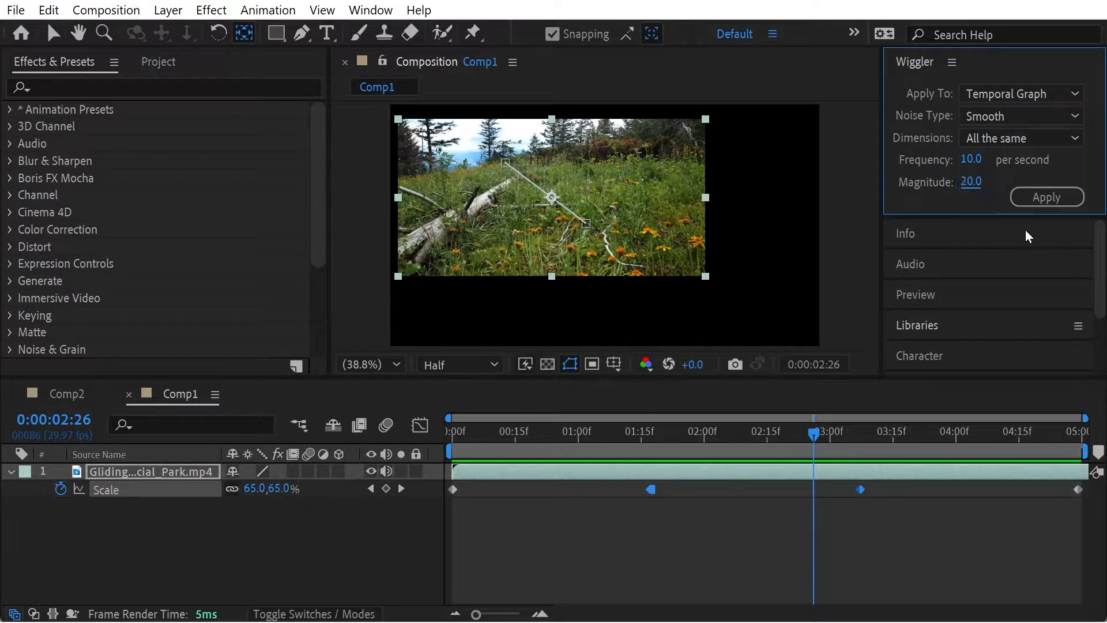
left_click(1048, 197)
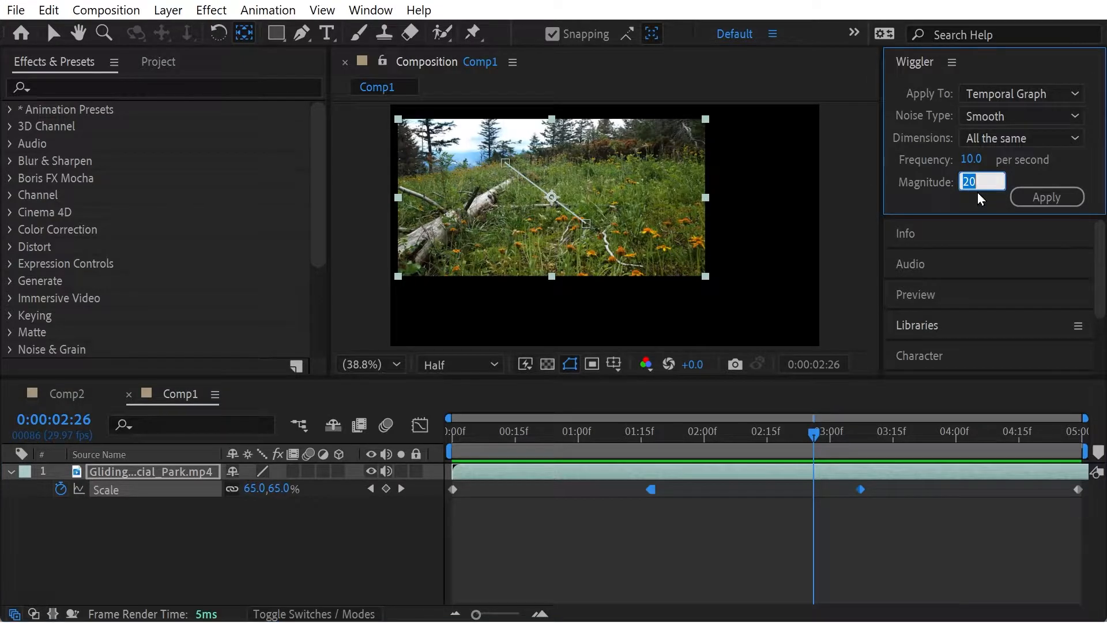
type("3.0")
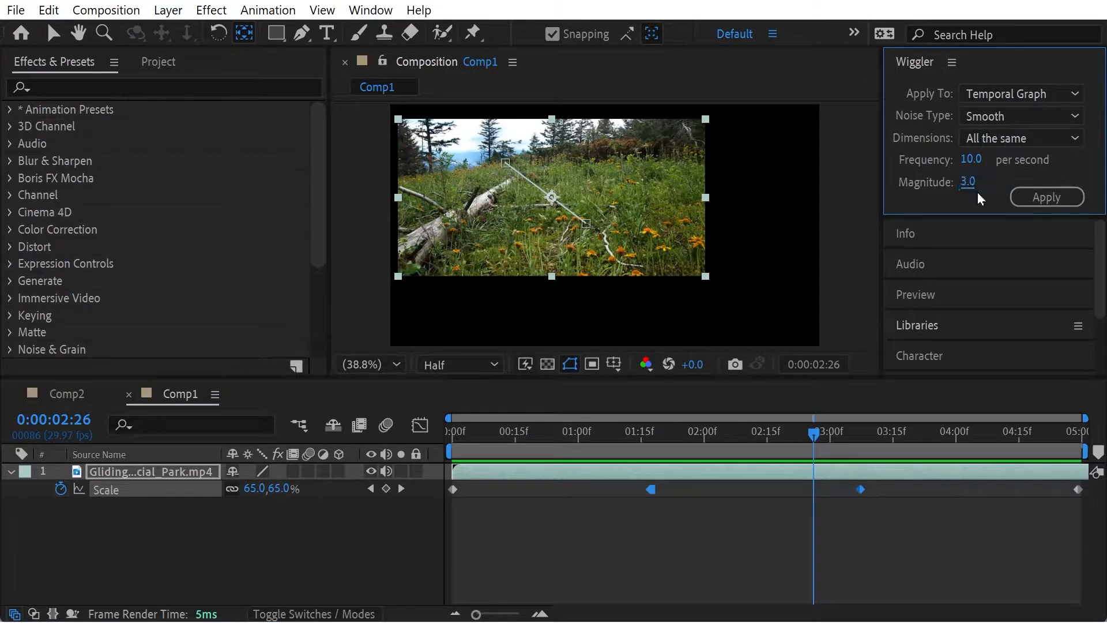
left_click(705, 431)
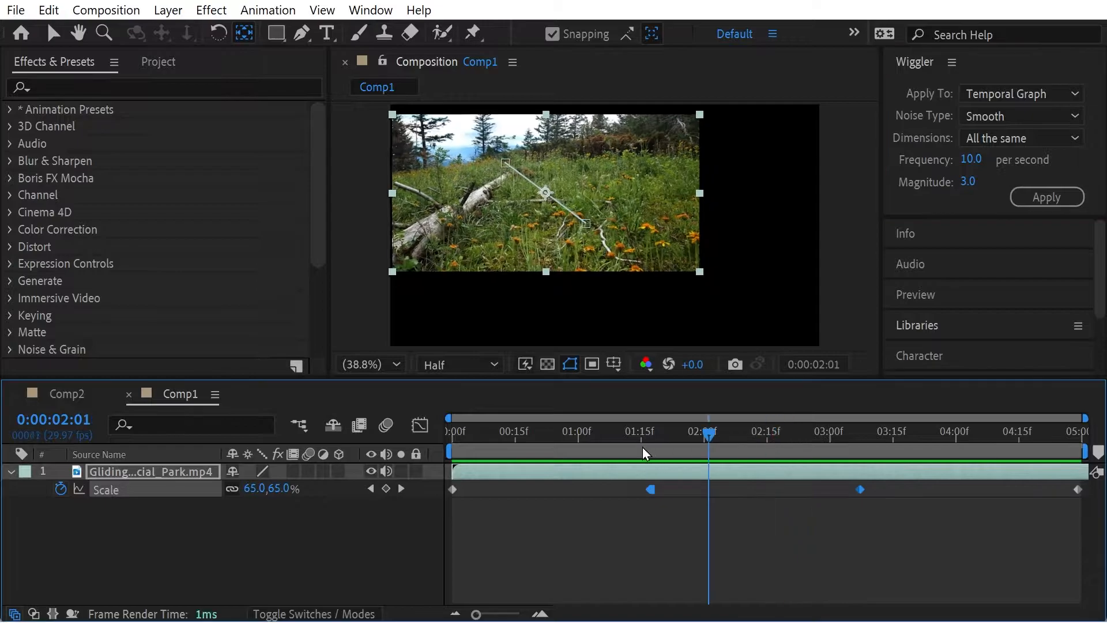
left_click(1048, 197)
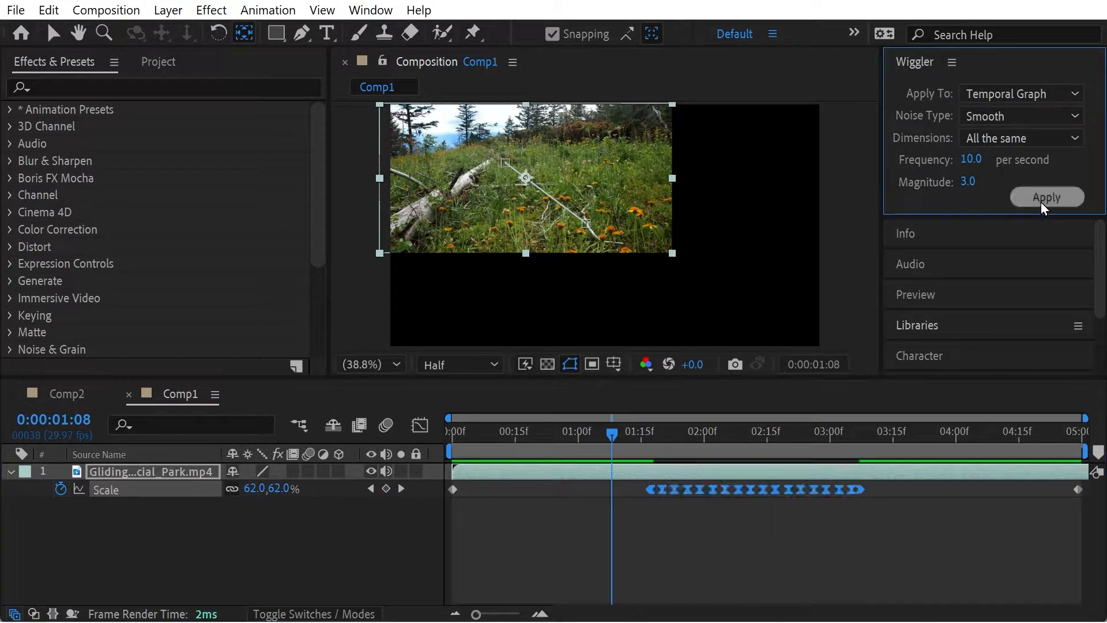
left_click(1047, 197)
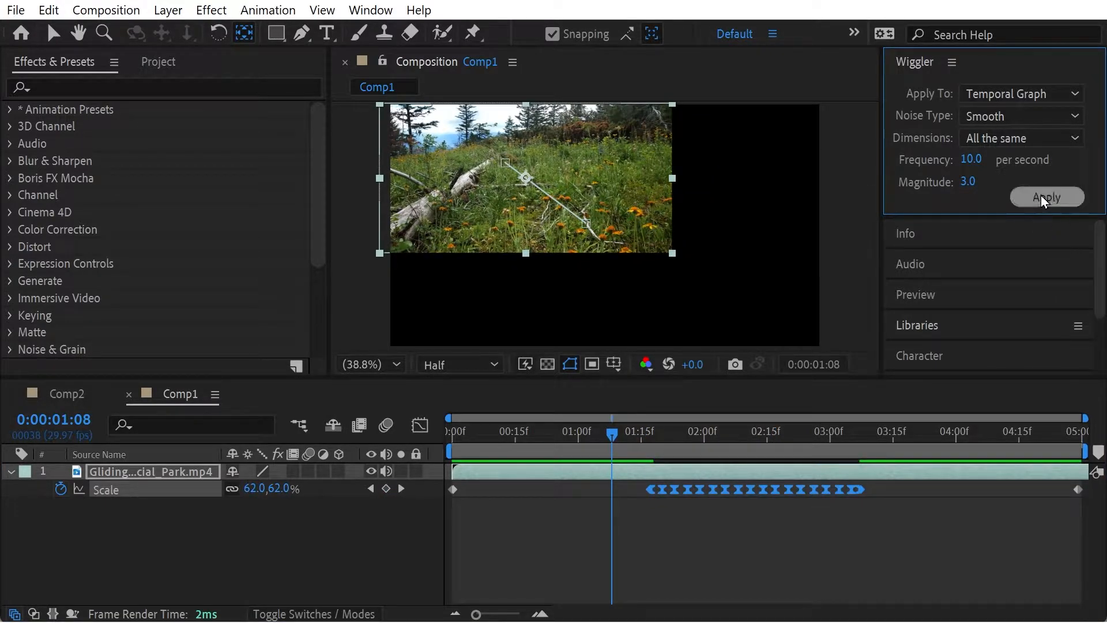
Preview the baked wiggle keyframes from the start of Comp1.
left_click(662, 432)
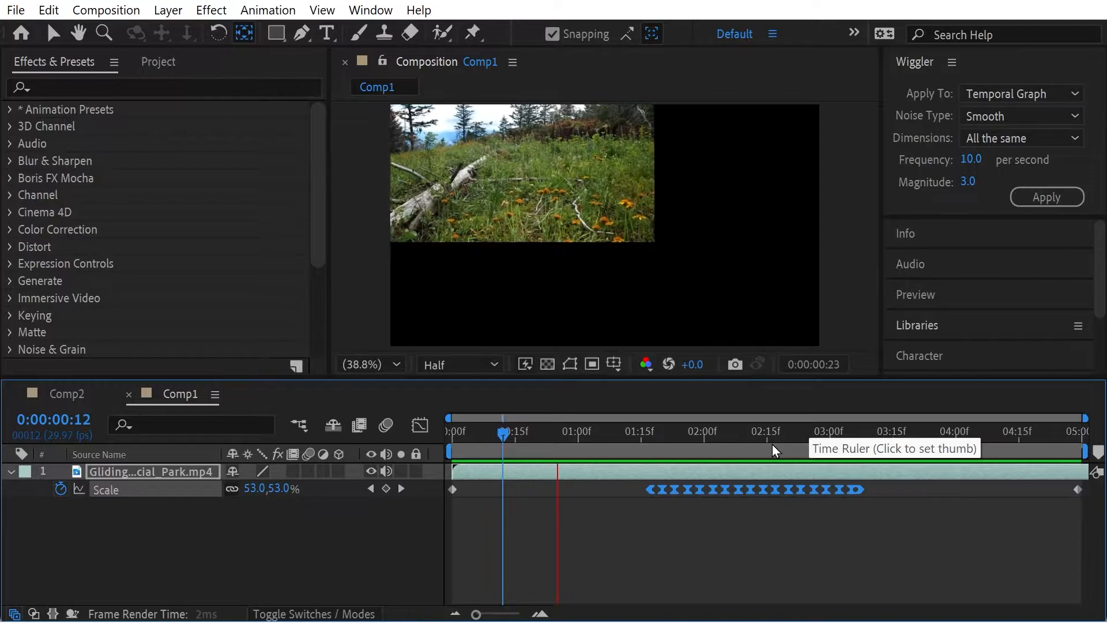
left_click(811, 431)
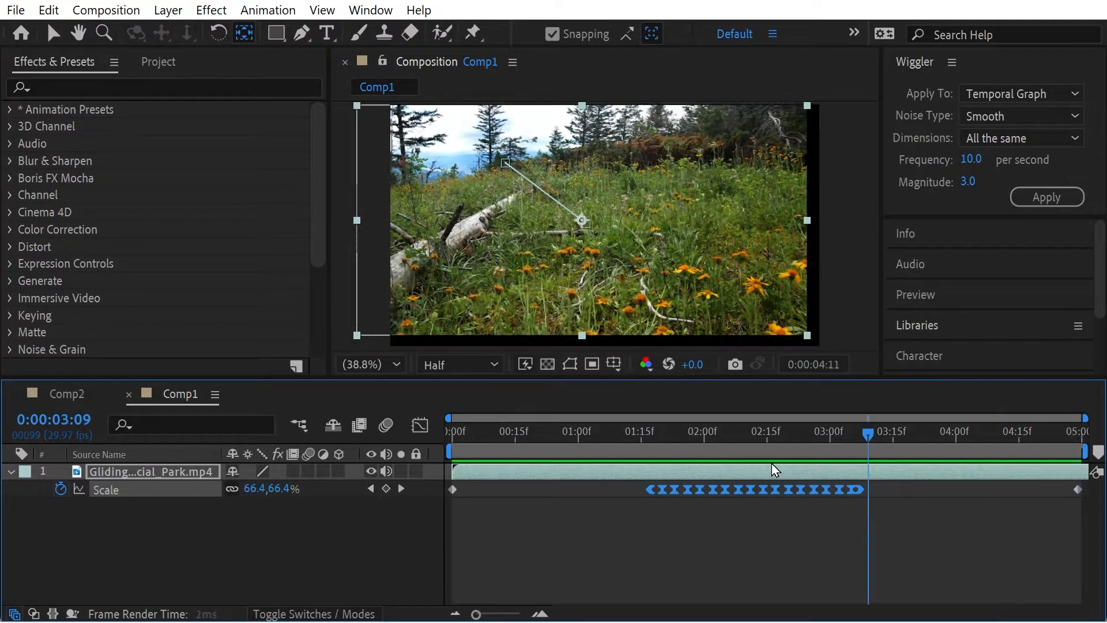
left_click(604, 431)
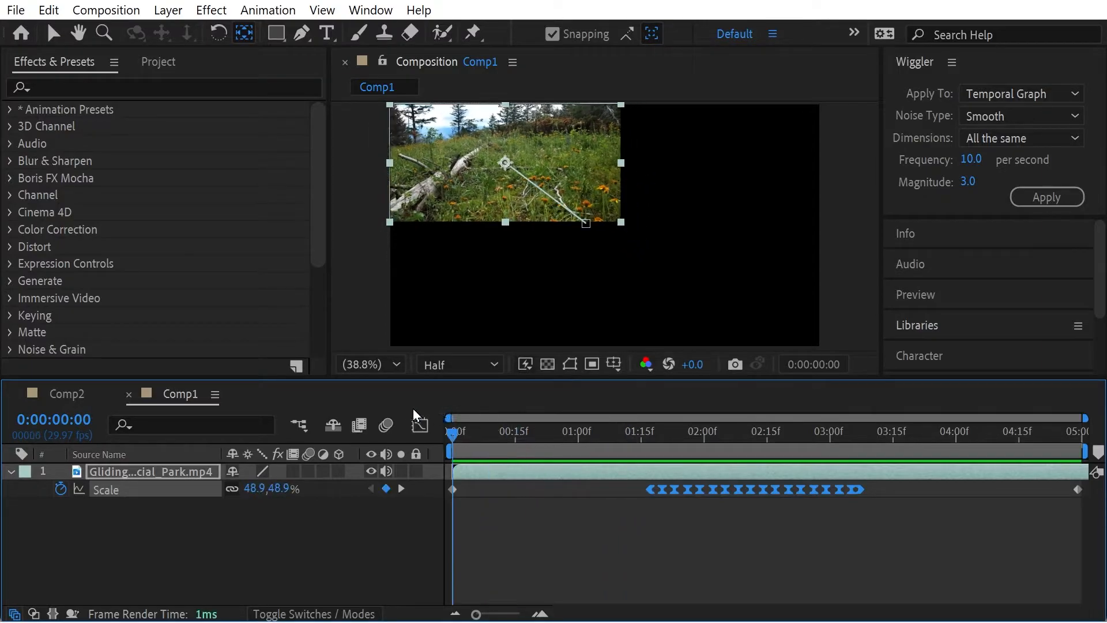
left_click(570, 364)
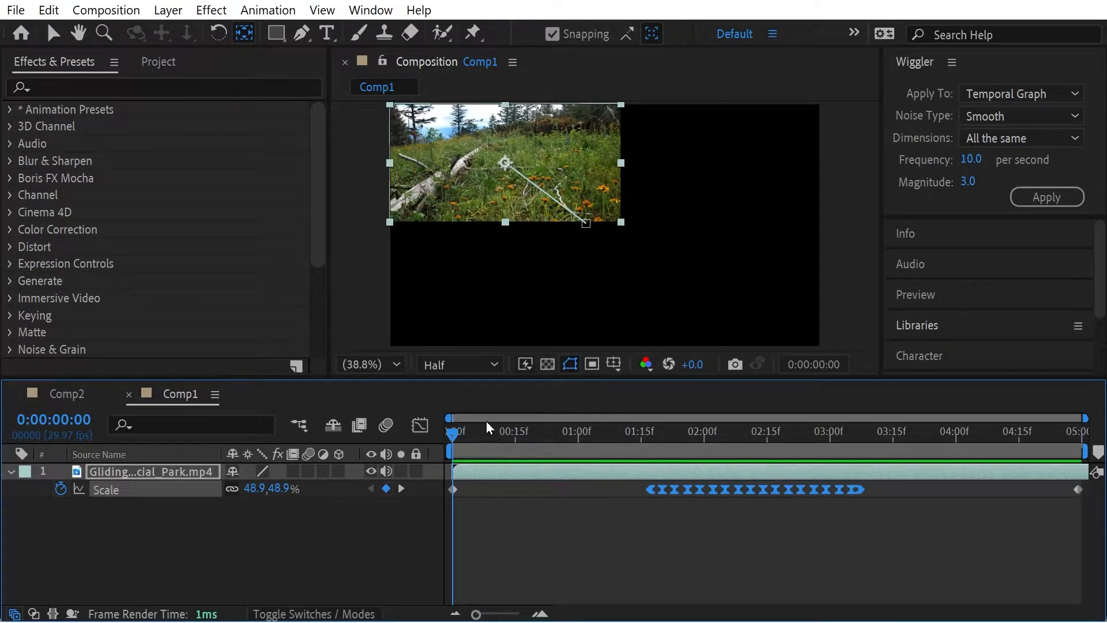
mouse_move(110, 458)
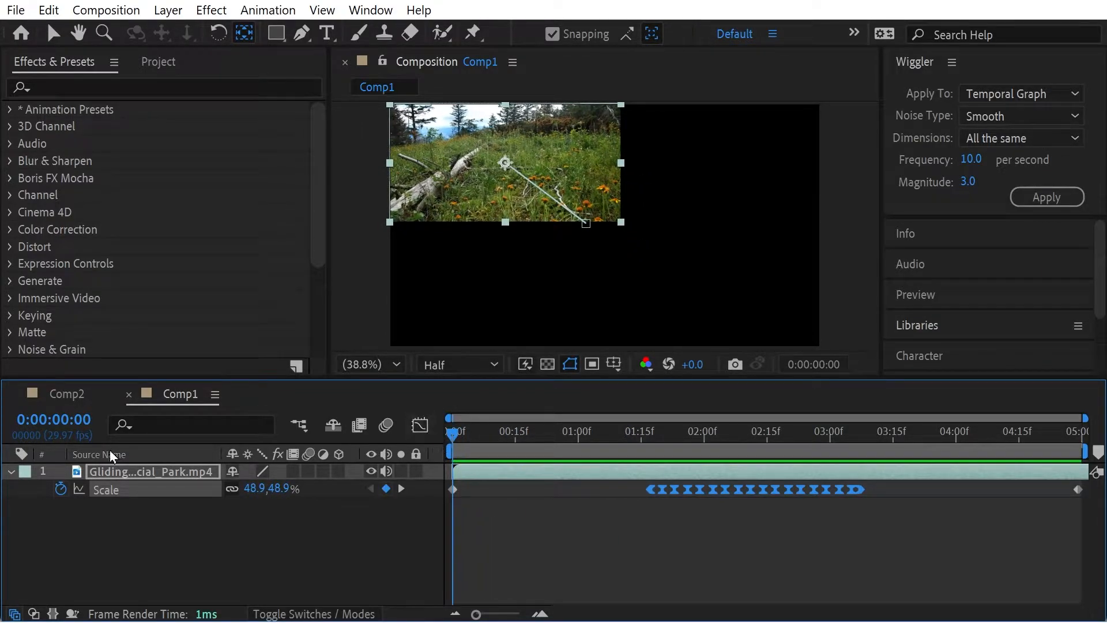
mouse_move(483, 435)
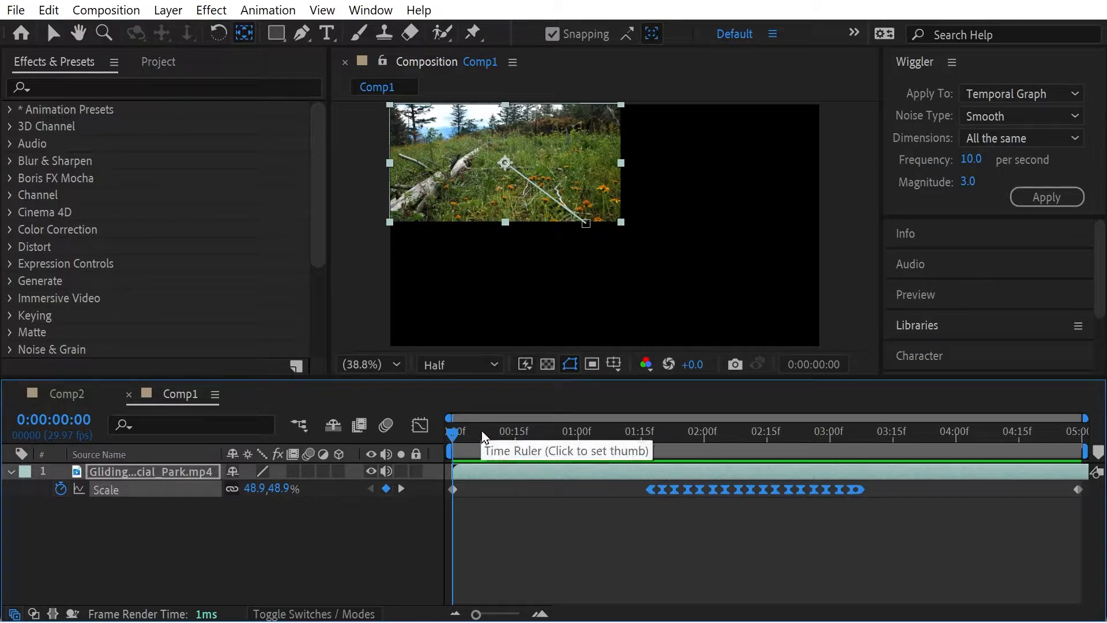
Add the Lens Flare effect to the wildflowers layer in Comp2.
left_click(688, 430)
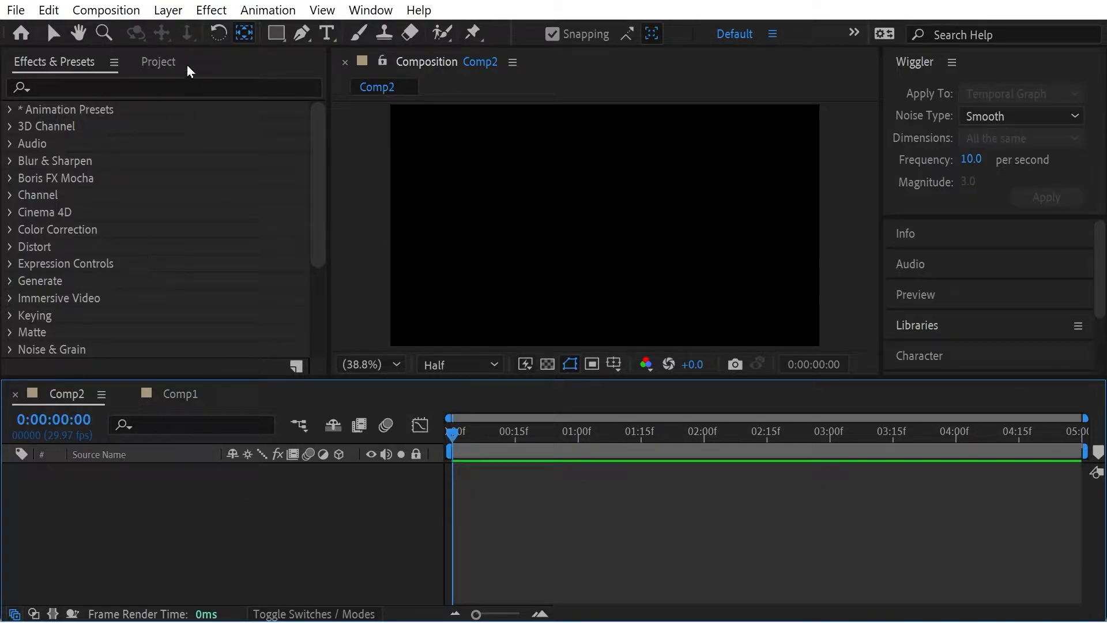
left_click(158, 61)
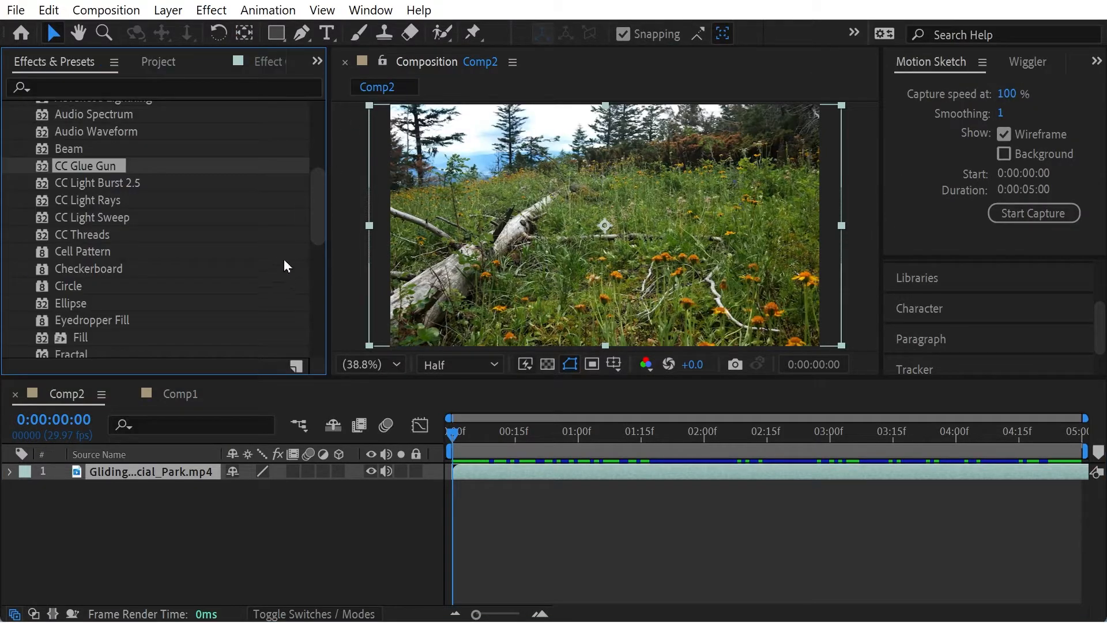
type("lens")
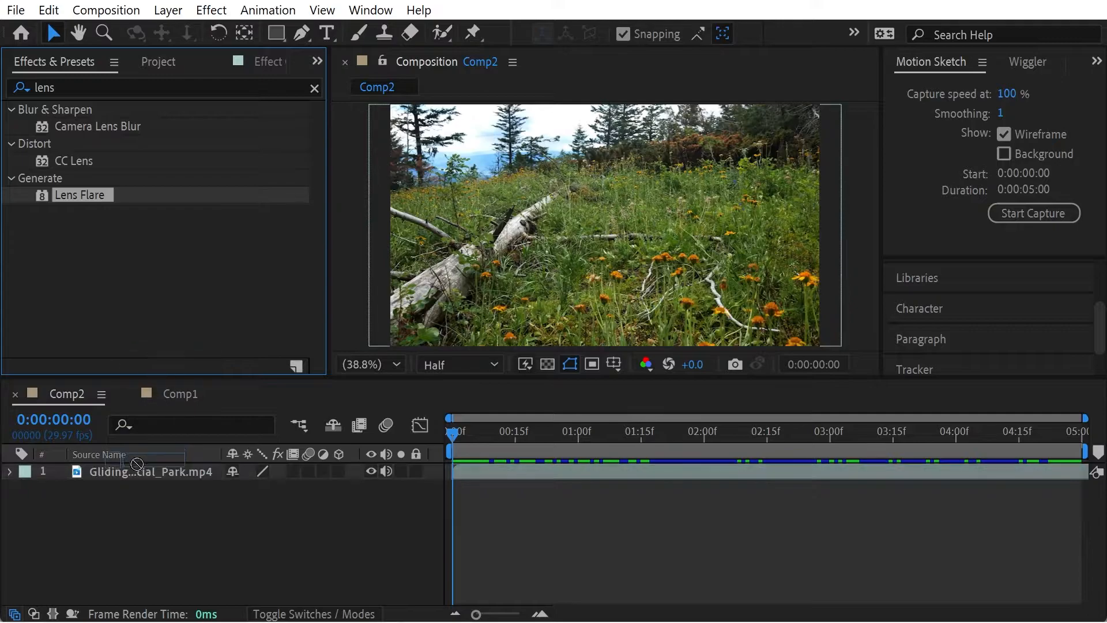
double_click(81, 195)
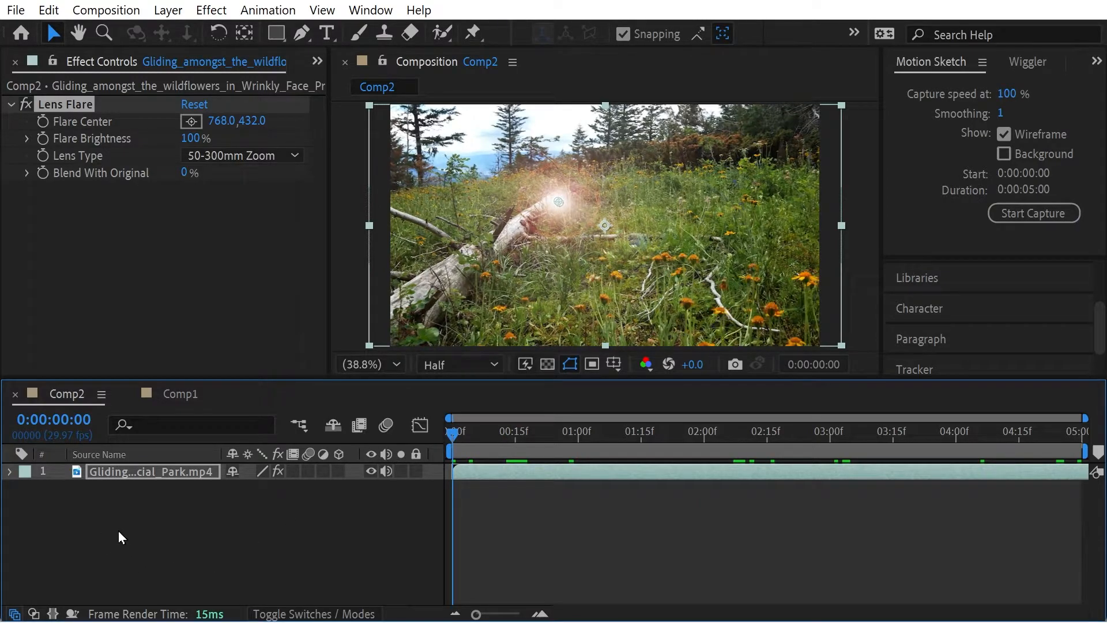
Raise the Lens Flare's Flare Brightness to 178%.
left_click(10, 470)
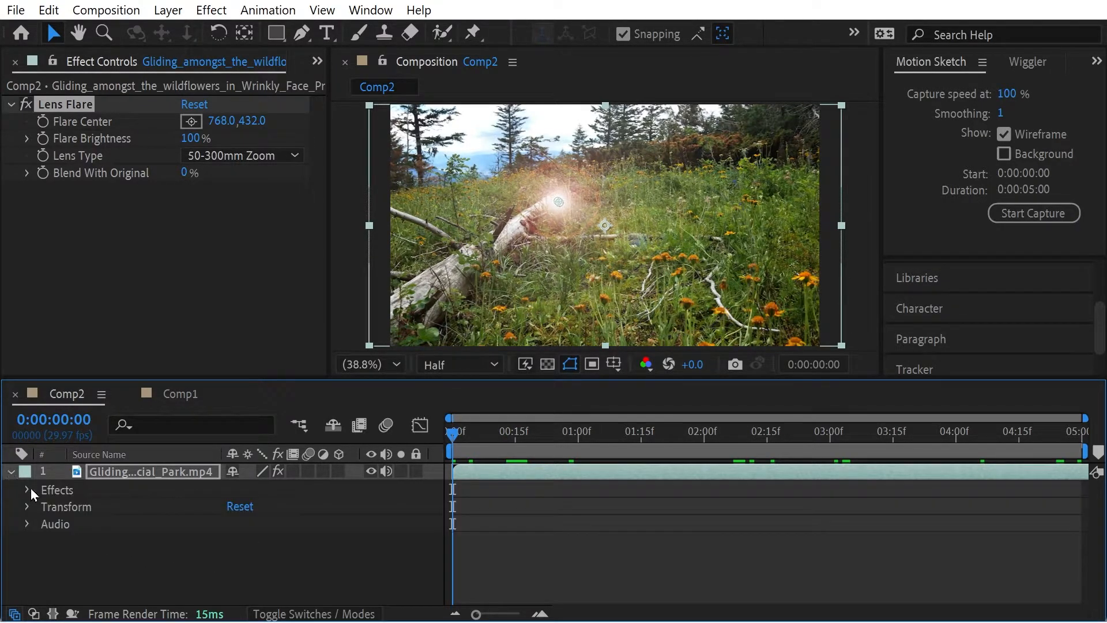
left_click(26, 489)
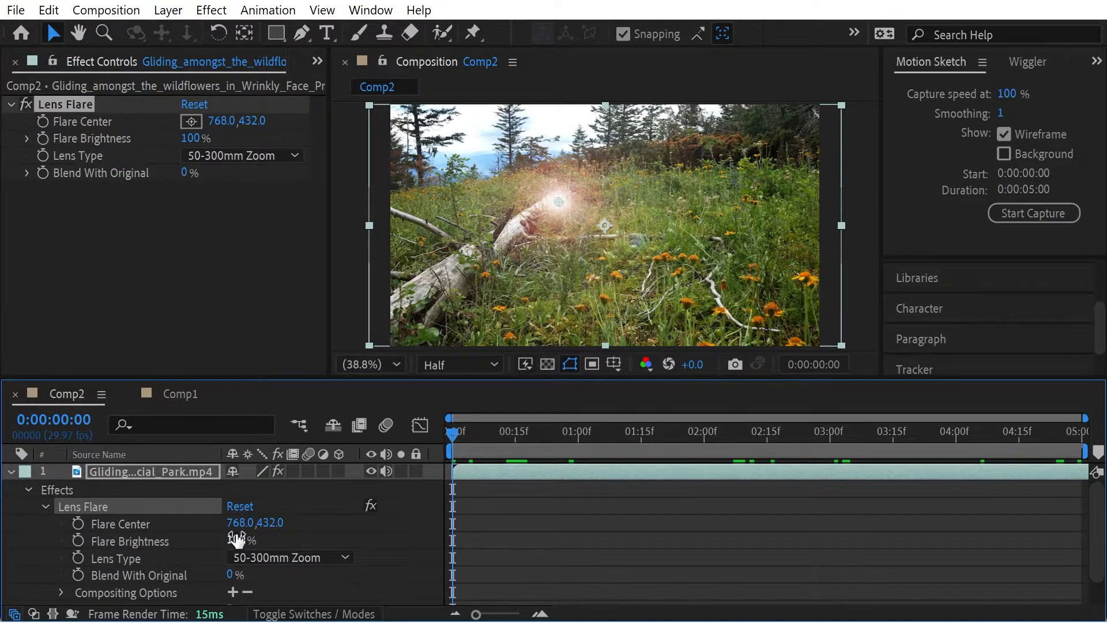
left_click_drag(240, 540, 297, 540)
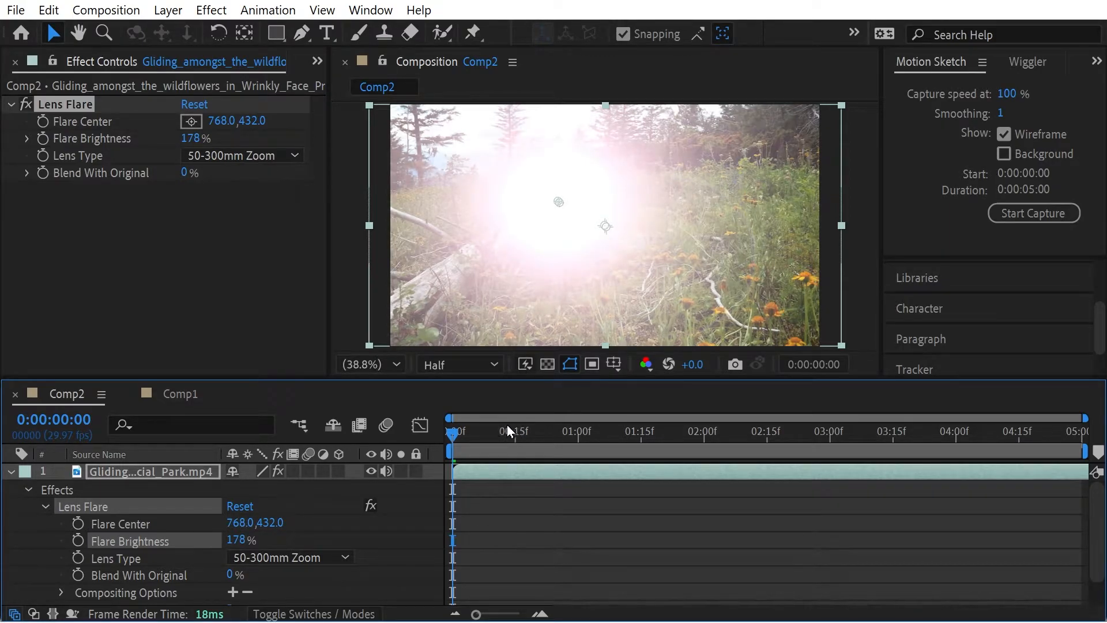
Keyframe Flare Brightness to rise from 10% at the start across the clip.
left_click(752, 431)
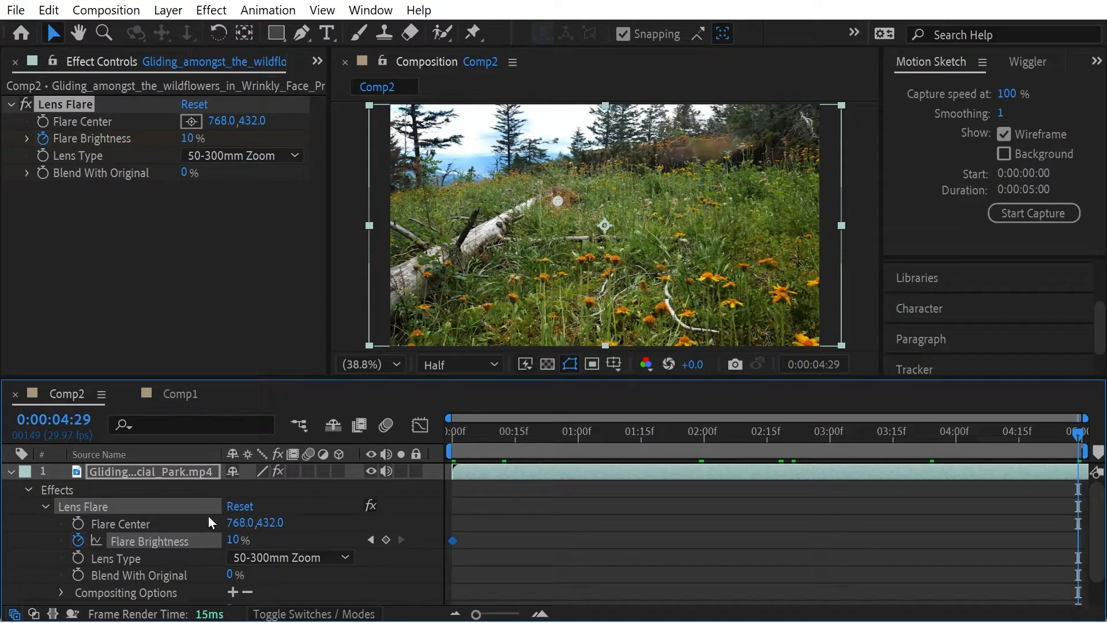
double_click(239, 540)
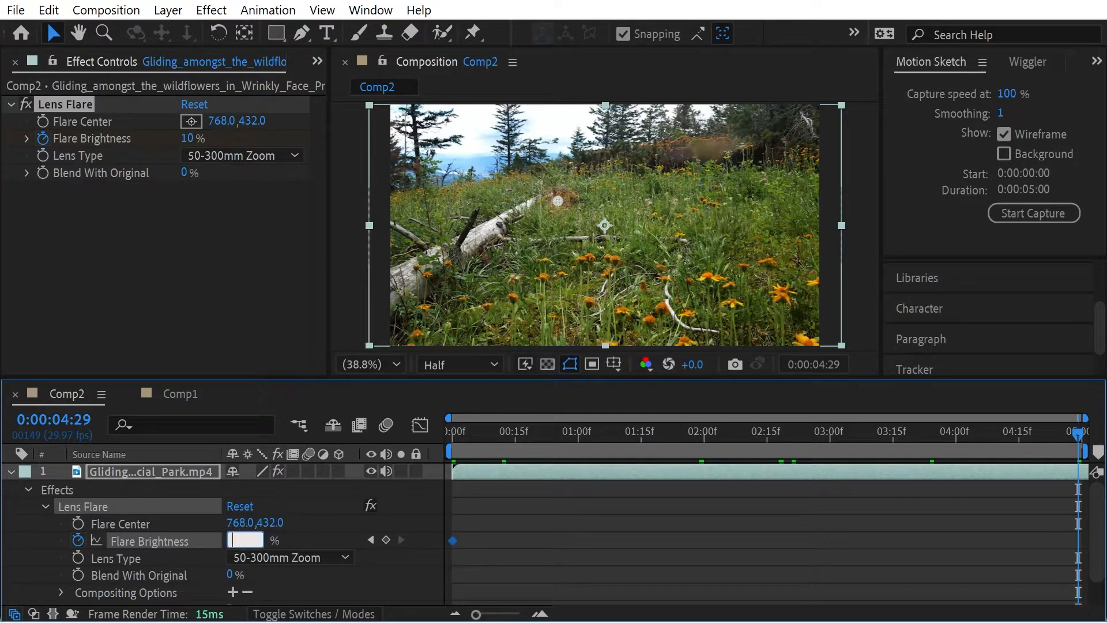
type("300")
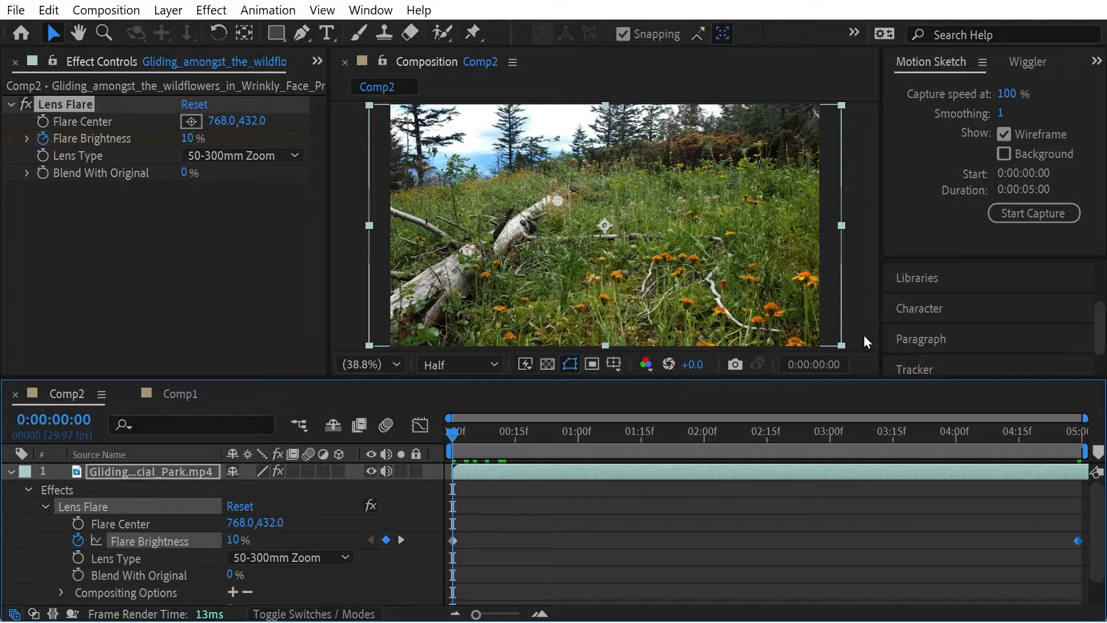
left_click(1026, 62)
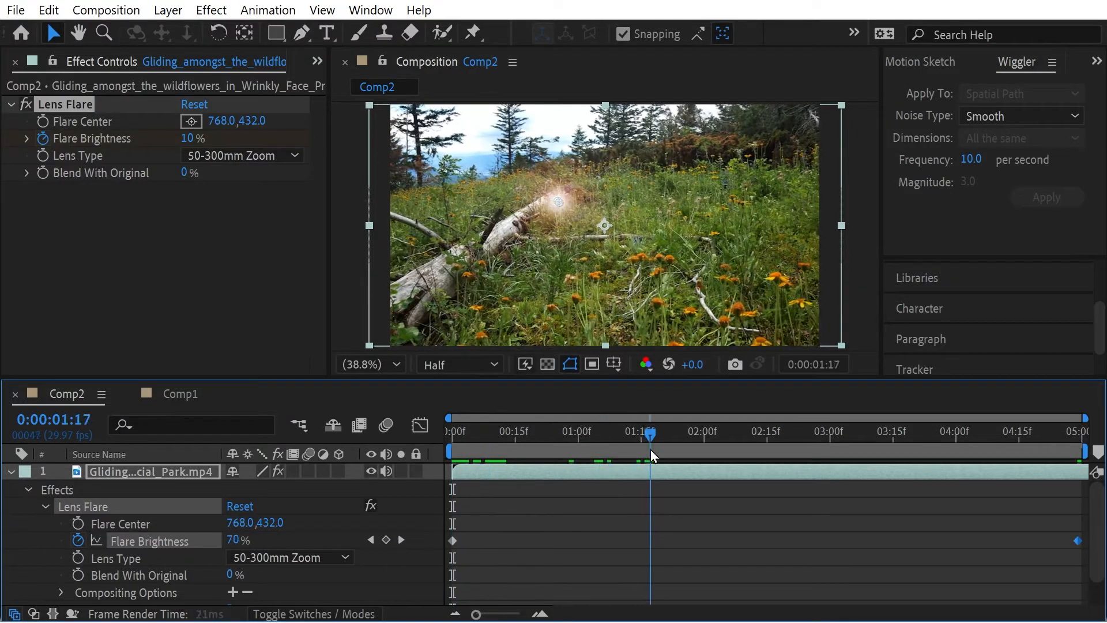
Wiggle the Flare Brightness keyframes into a dense run via Keyframe Assistant.
left_click(819, 431)
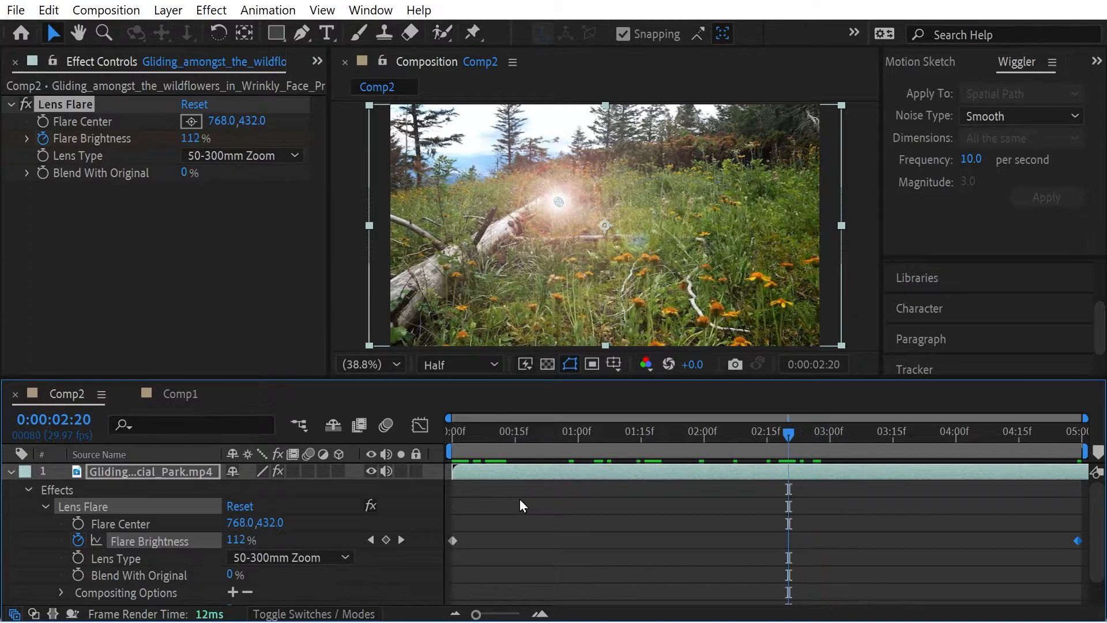
right_click(154, 541)
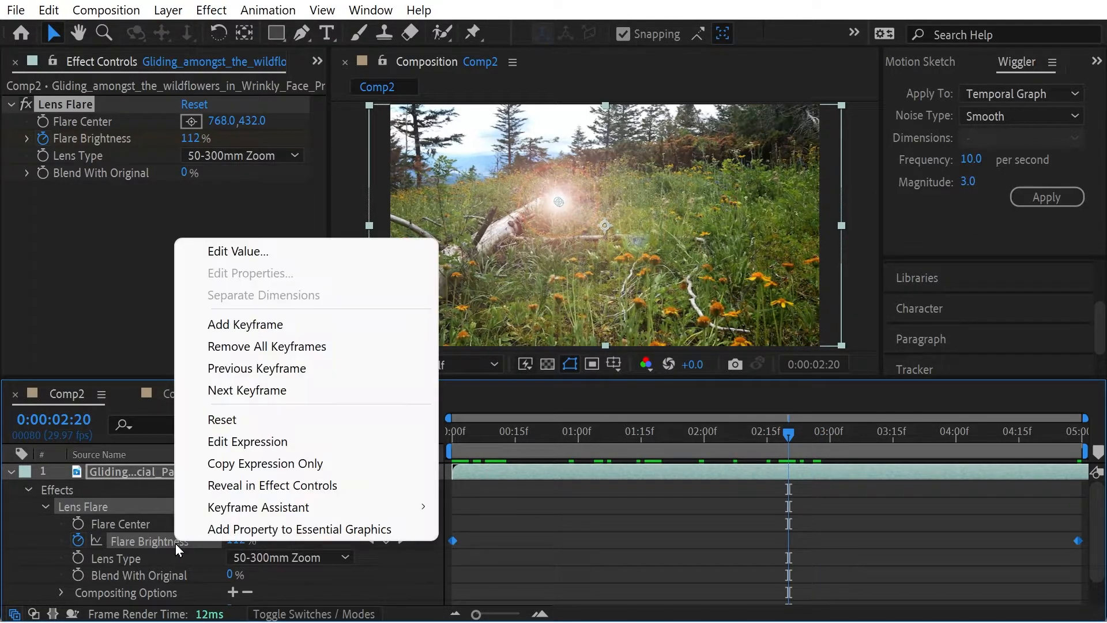
mouse_move(257, 508)
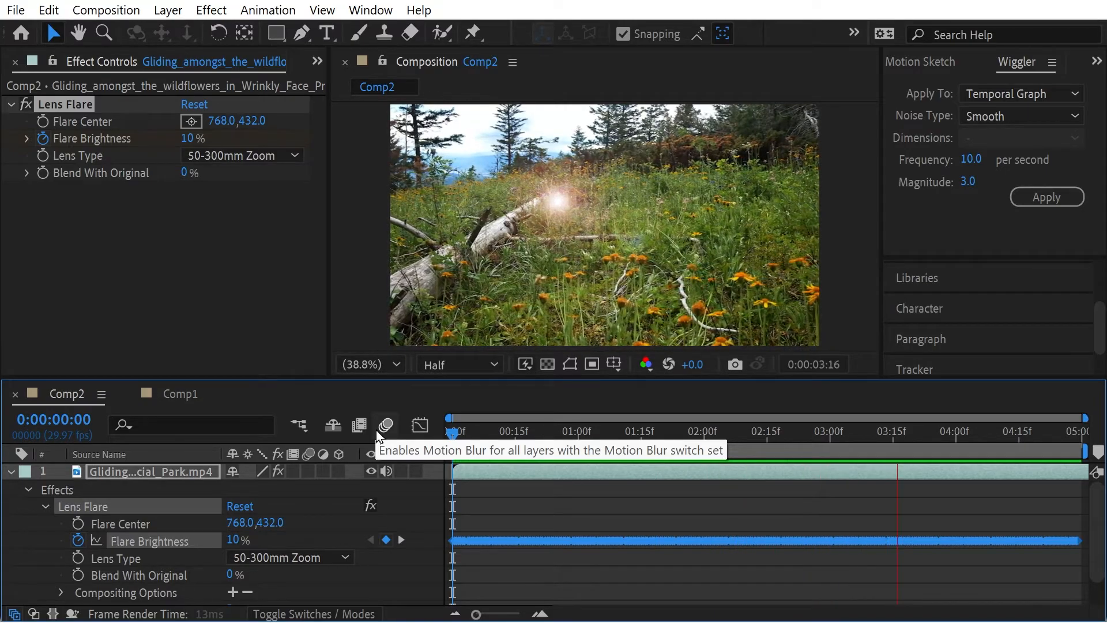
left_click(520, 431)
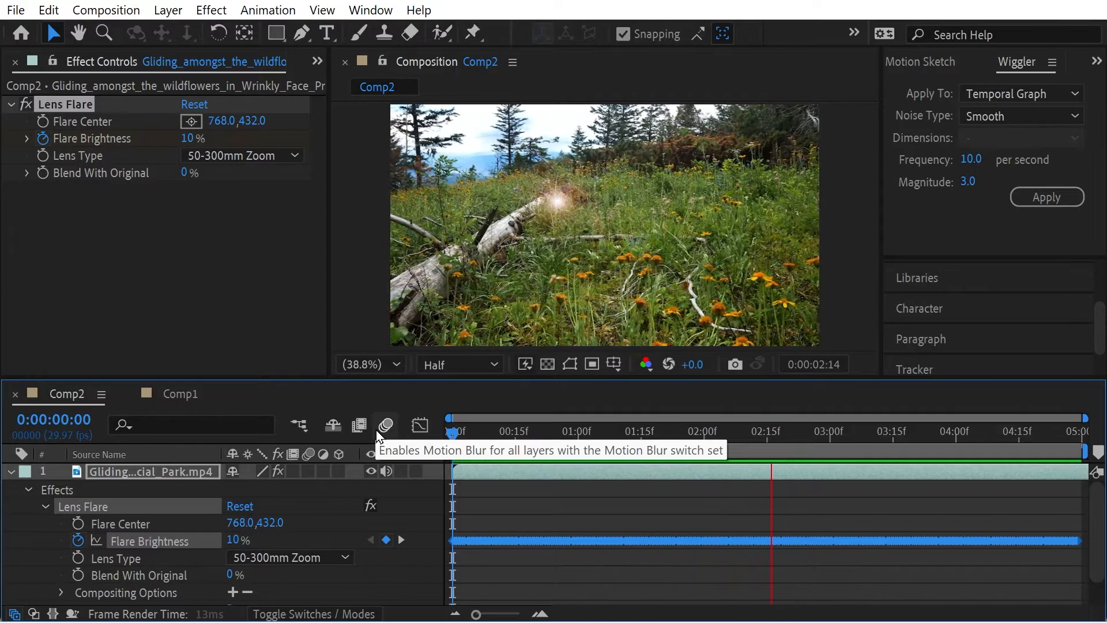
Keyframe Flare Center from 768,432 to the upper left and show the speed graph in the Graph Editor.
left_click(583, 431)
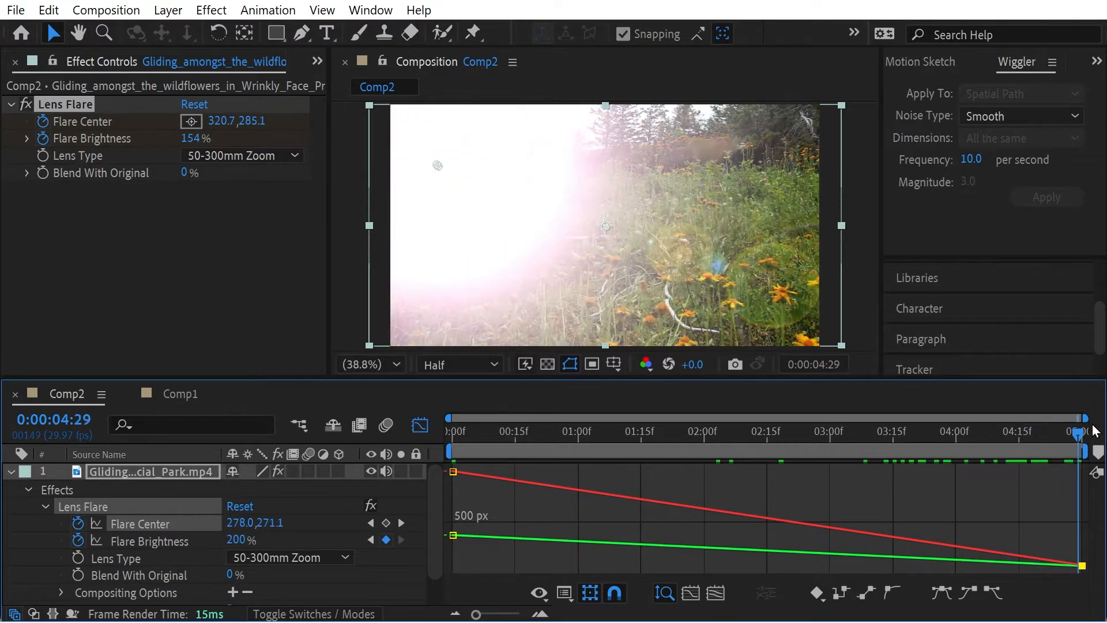
left_click(737, 431)
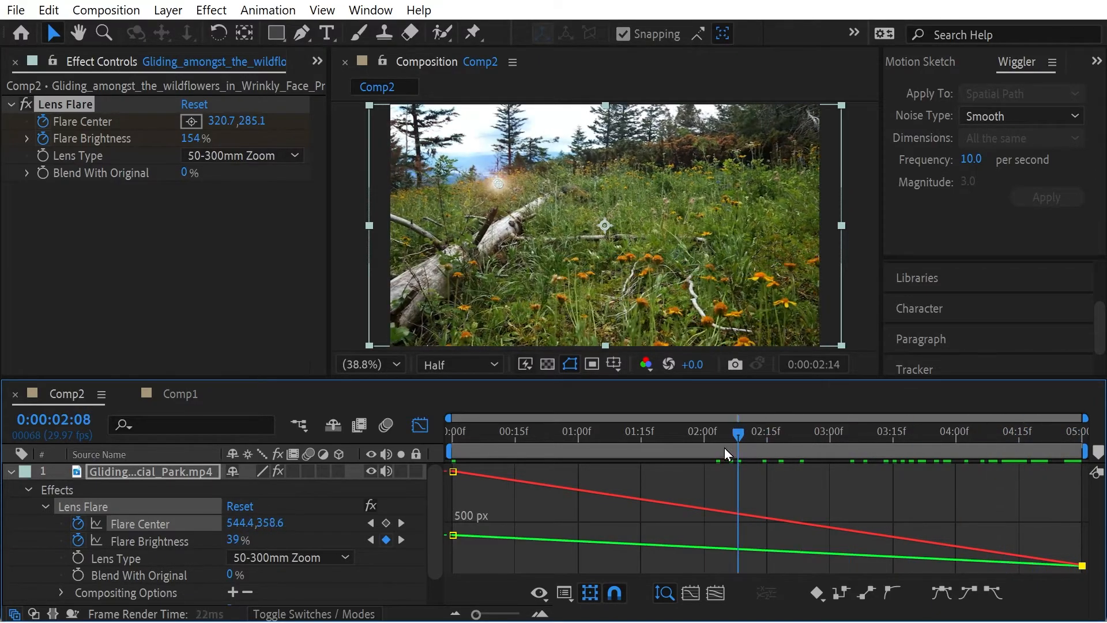
left_click(566, 593)
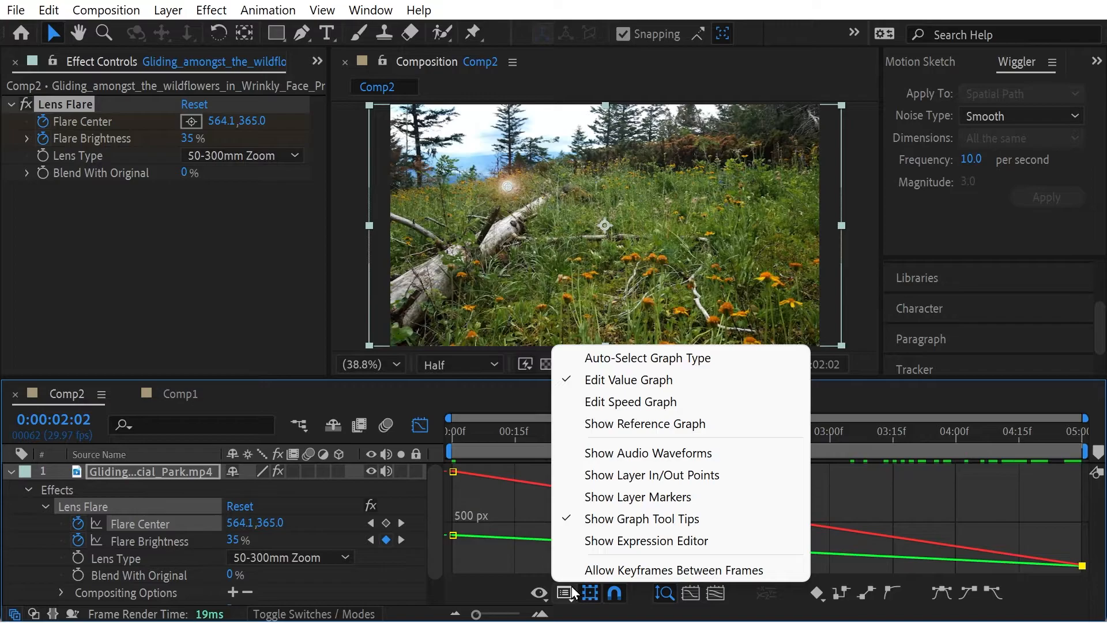
left_click(632, 401)
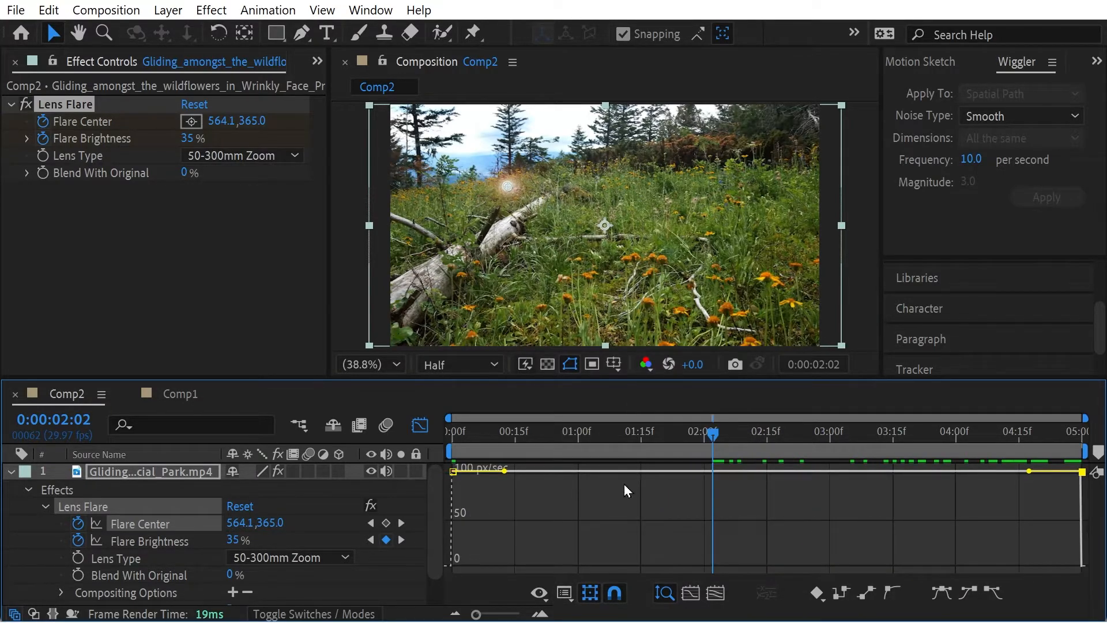
Ease the Flare Center keyframes into smooth arcs and collapse the layer's effects.
left_click(452, 432)
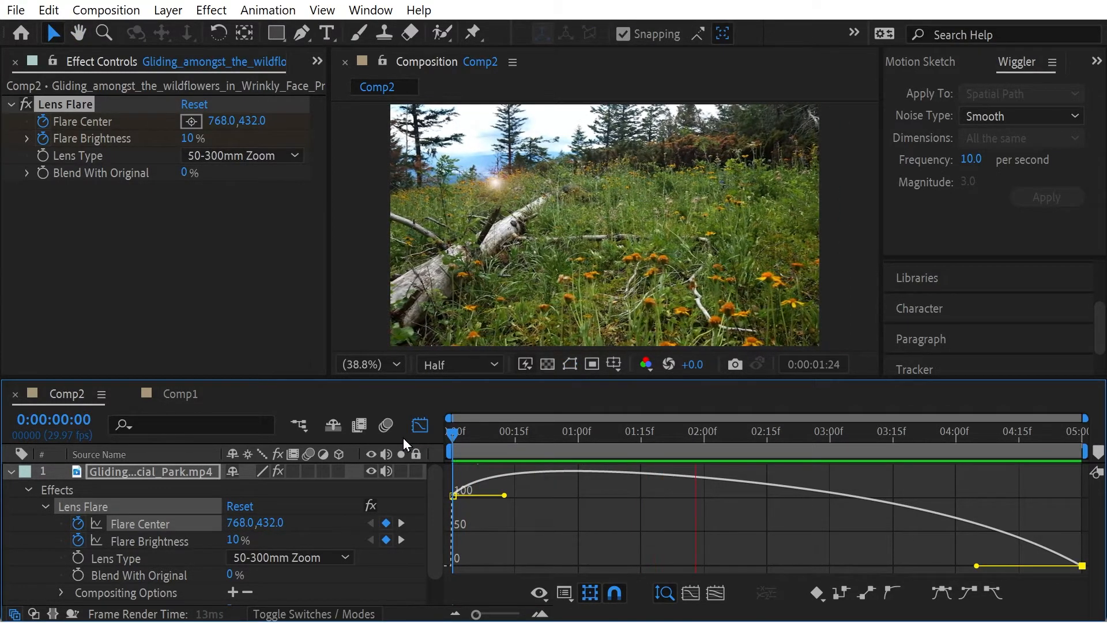
left_click(958, 431)
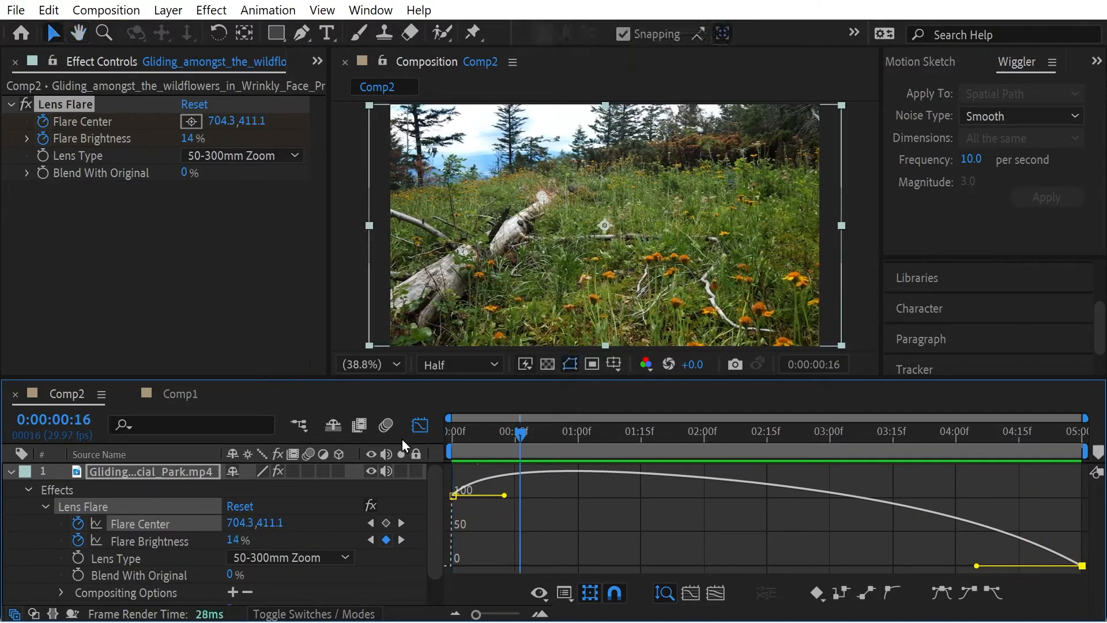
left_click(452, 431)
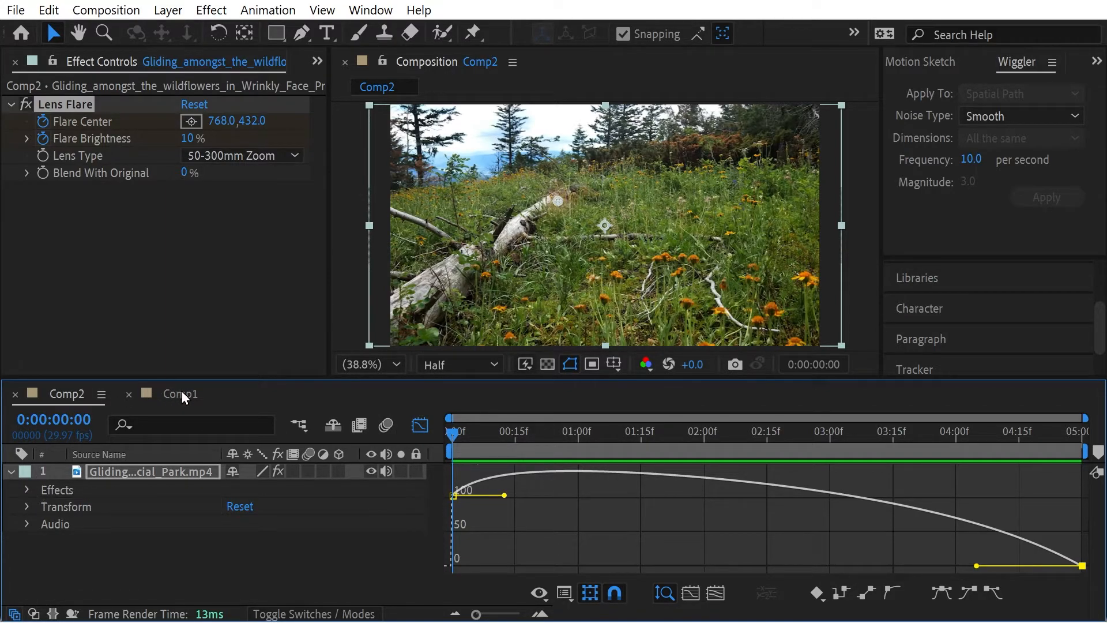
Replace the wildflowers footage with the Fern Canyon Redwoods clip across Comp1 and Comp2, keeping their animations.
left_click(180, 393)
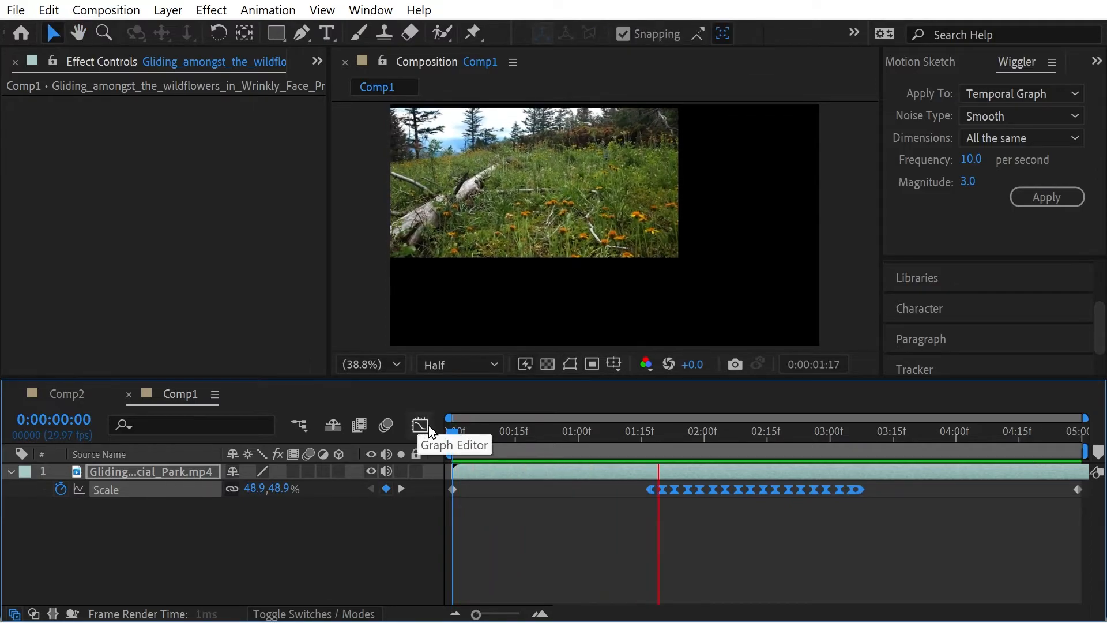
left_click(556, 430)
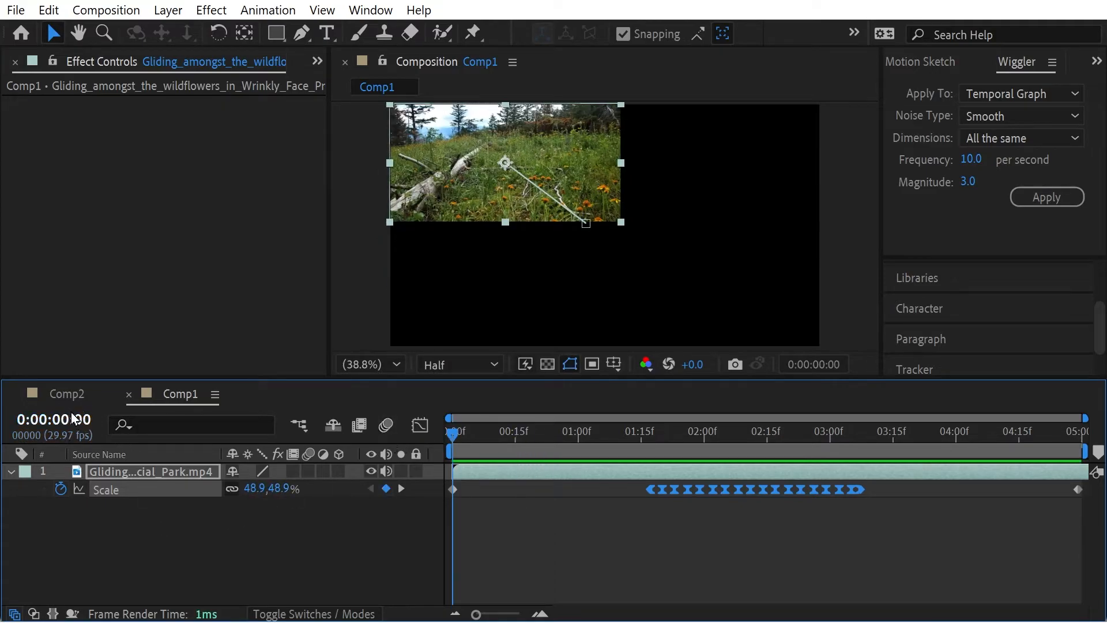
left_click(66, 394)
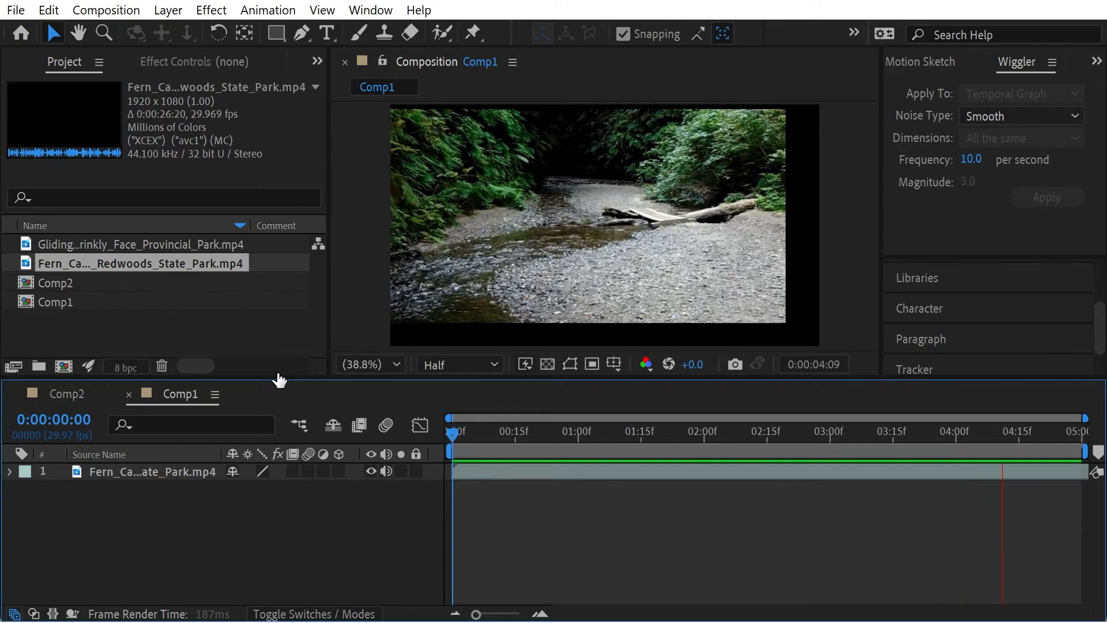
left_click(634, 430)
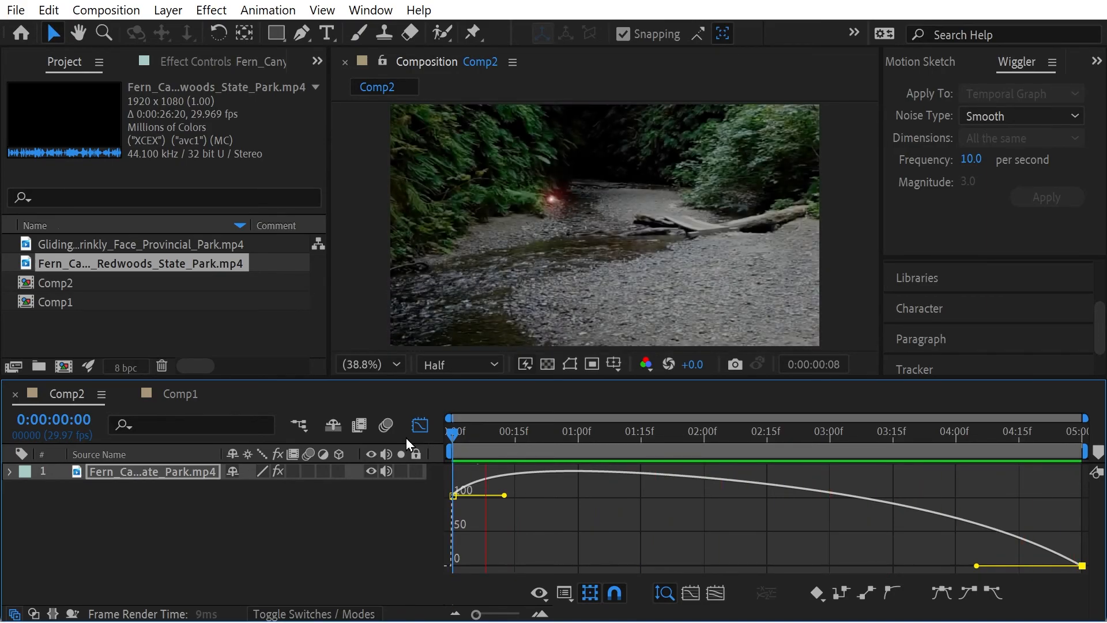
left_click(579, 432)
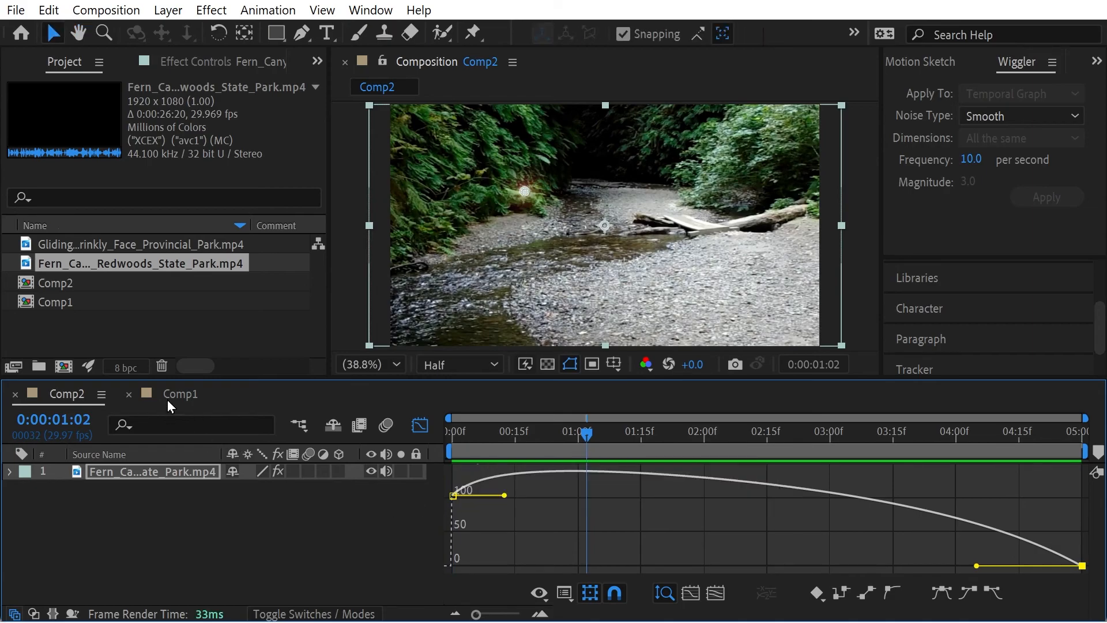